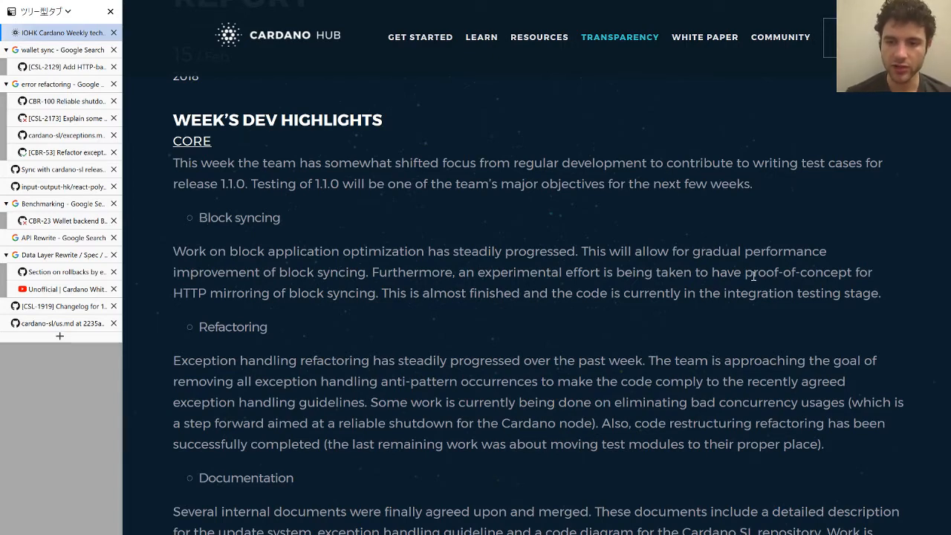
Step: Highlight HTTP in the block syncing paragraph and open the HTTP-based block downloading pull request
left_click_drag(750, 271, 668, 292)
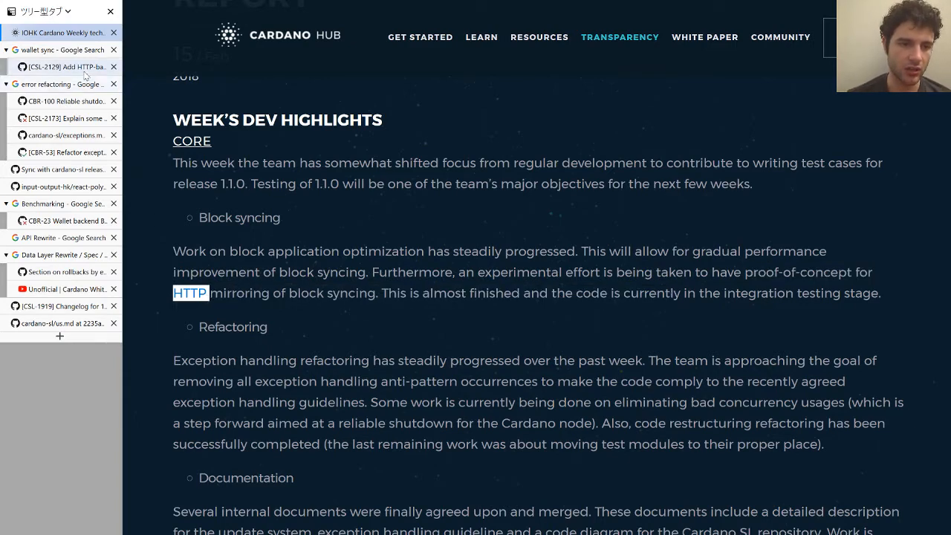
left_click(59, 65)
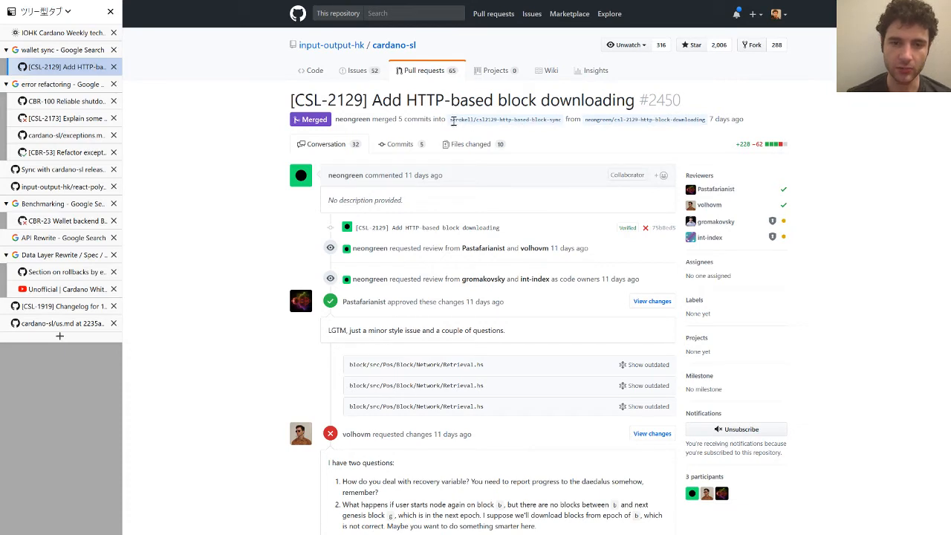
Step: Review the PR #2450 conversation before returning to the weekly report tab
double_click(528, 119)
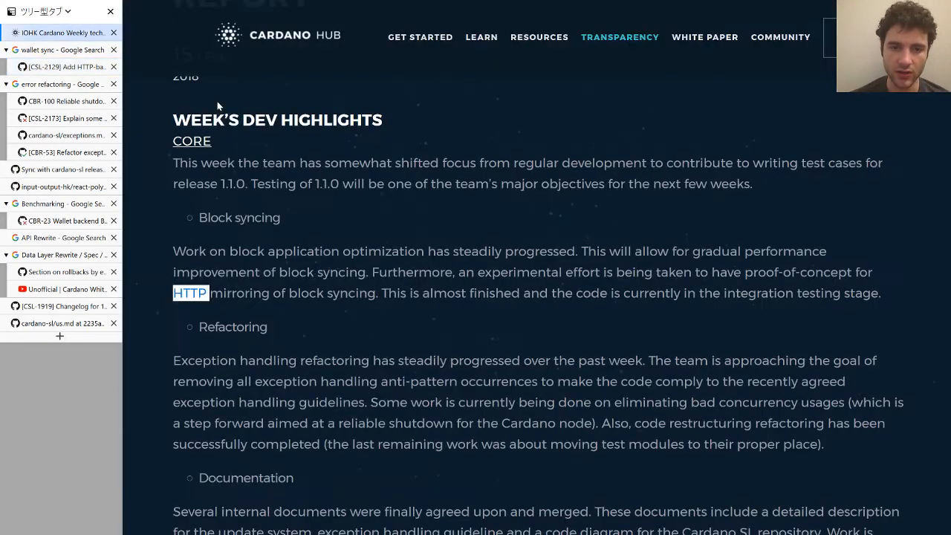
Step: Scroll to the Refactoring bullet and highlight 'Exception handling refactoring'
scroll("down", 3)
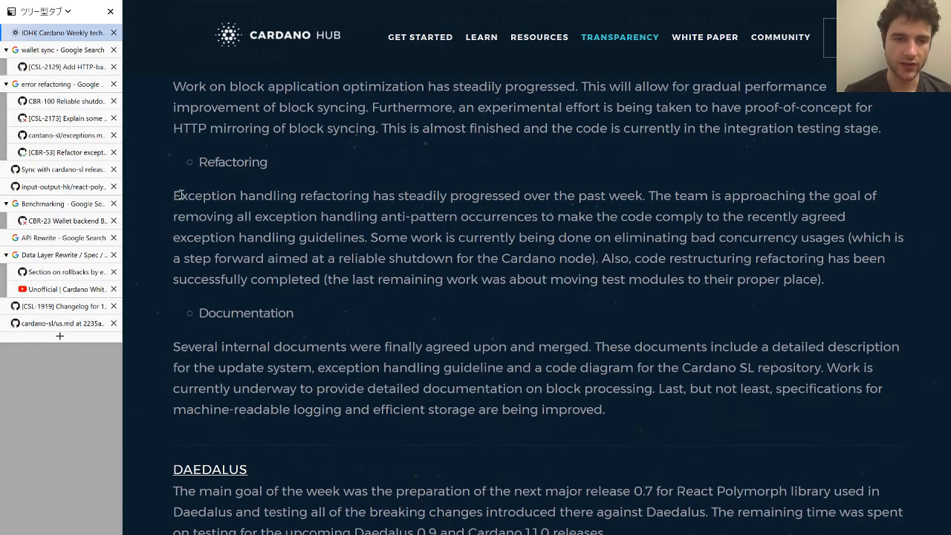
left_click_drag(172, 196, 312, 196)
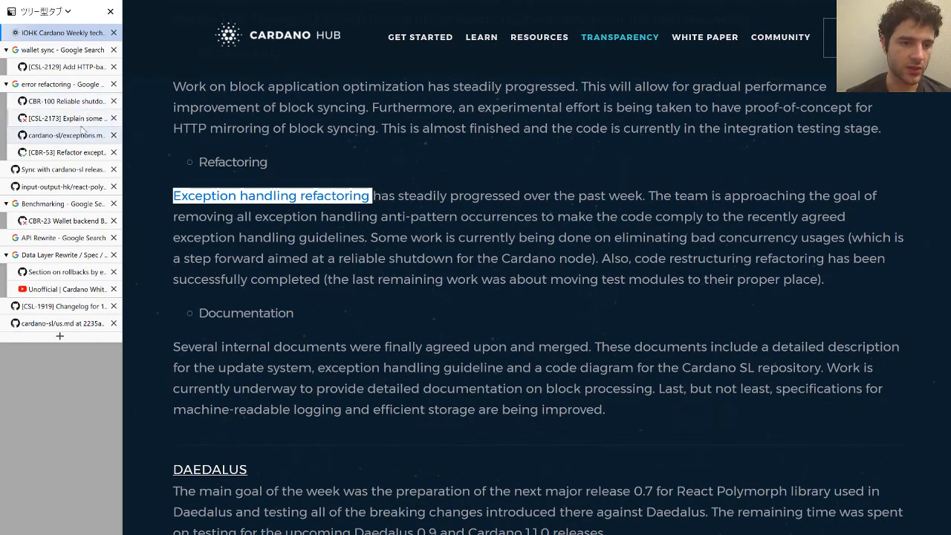
Step: Open cardano-sl exceptions.md and read down to the pure versus impure code section
left_click(272, 196)
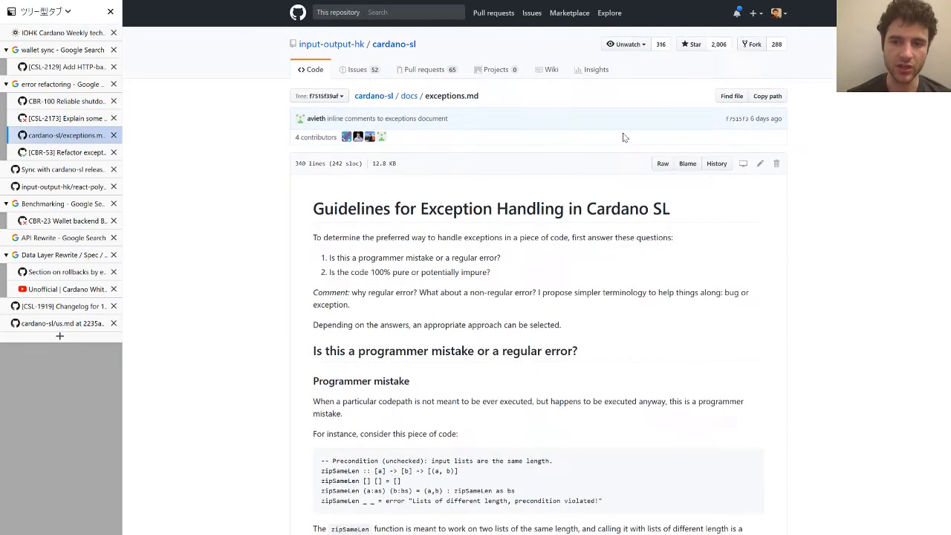
mouse_move(582, 163)
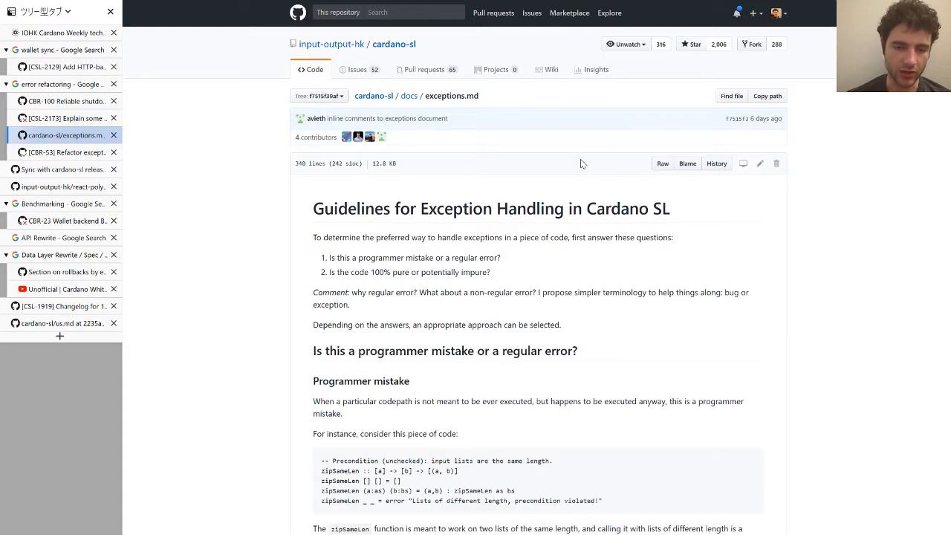
scroll("down", 3)
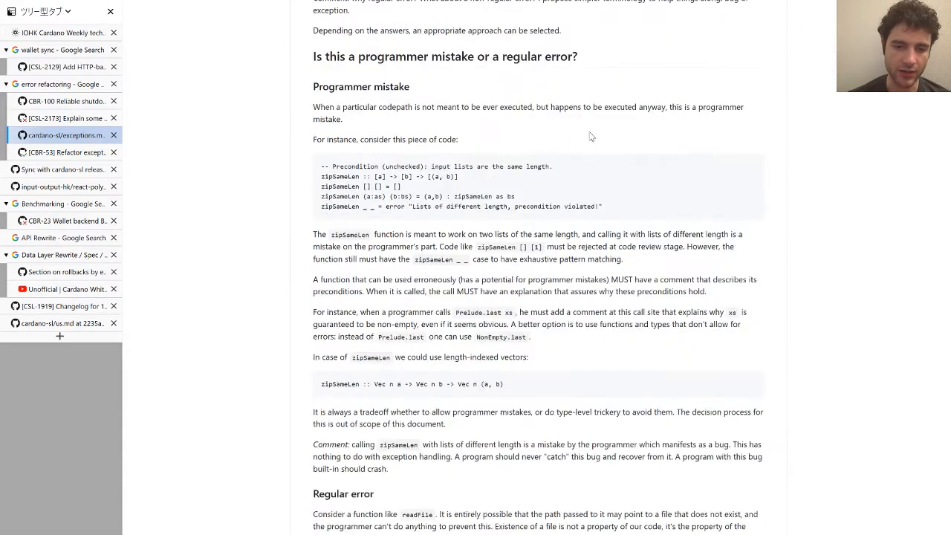
scroll("down", 3)
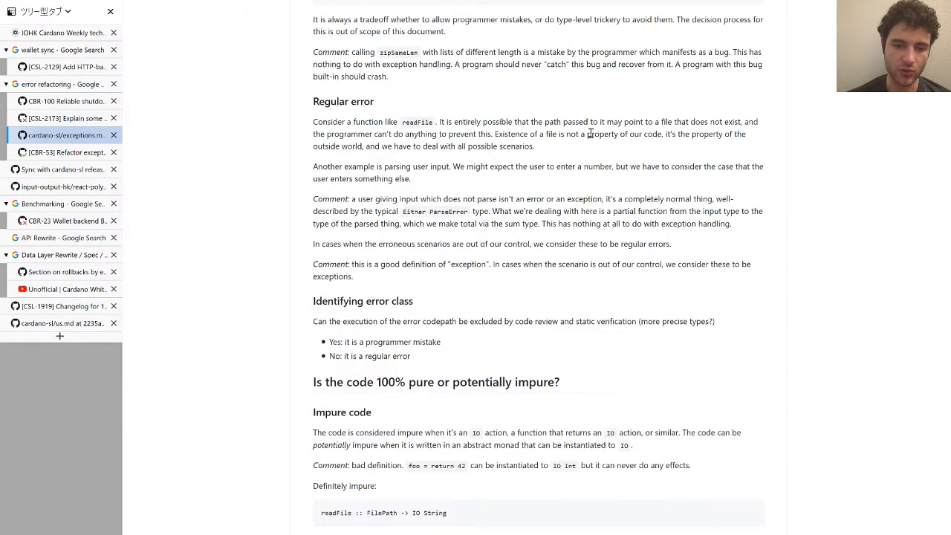
scroll("down", 3)
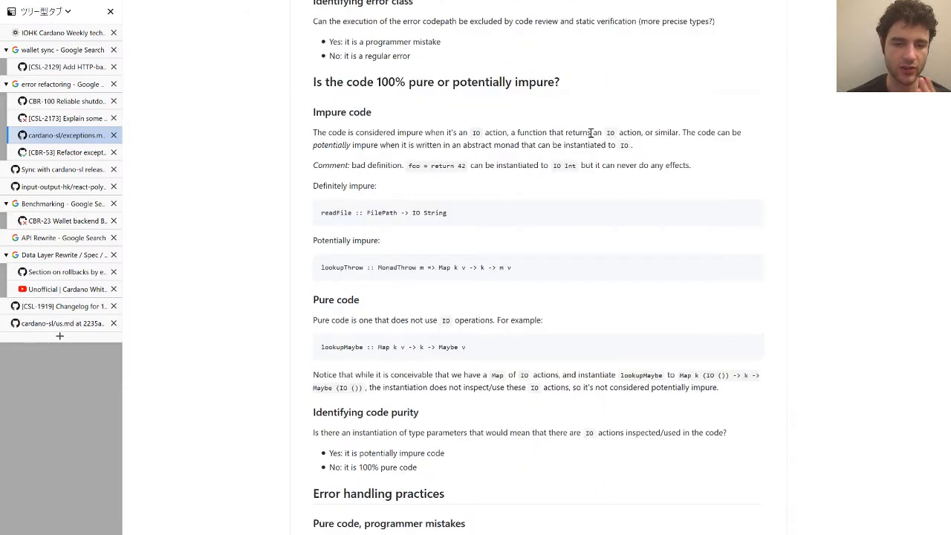
scroll("down", 3)
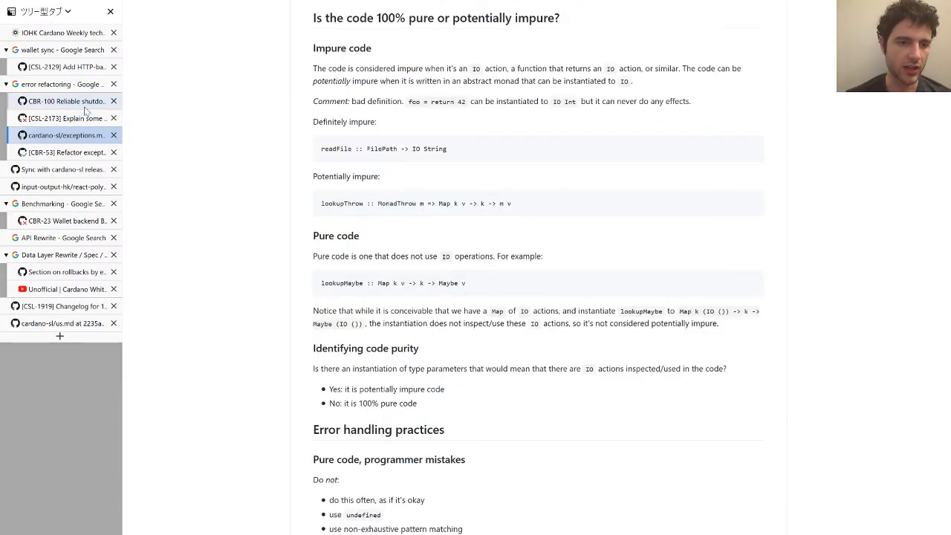
Step: View the CBR-100 Reliable shutdown and CSL-2173 error-explanation pull requests, reading their review comments
left_click(67, 101)
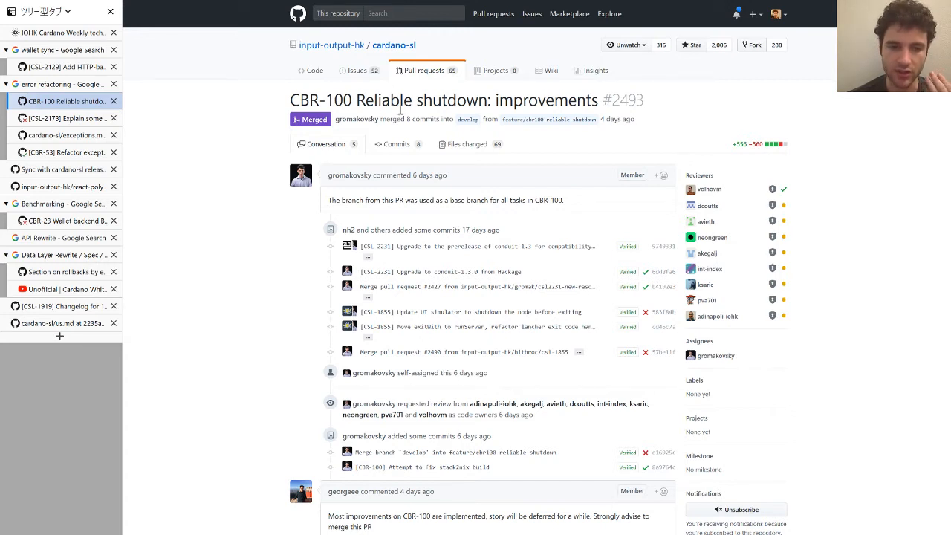
mouse_move(146, 168)
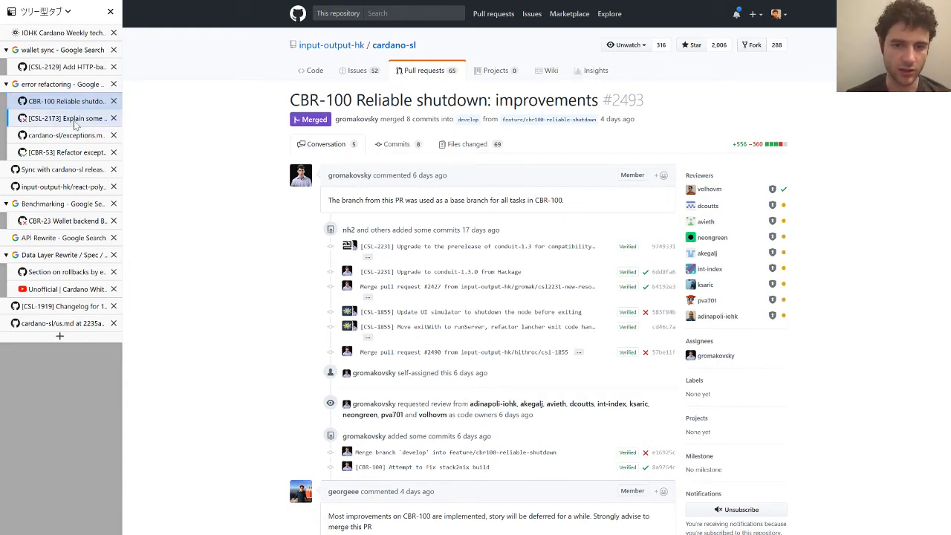
left_click(66, 119)
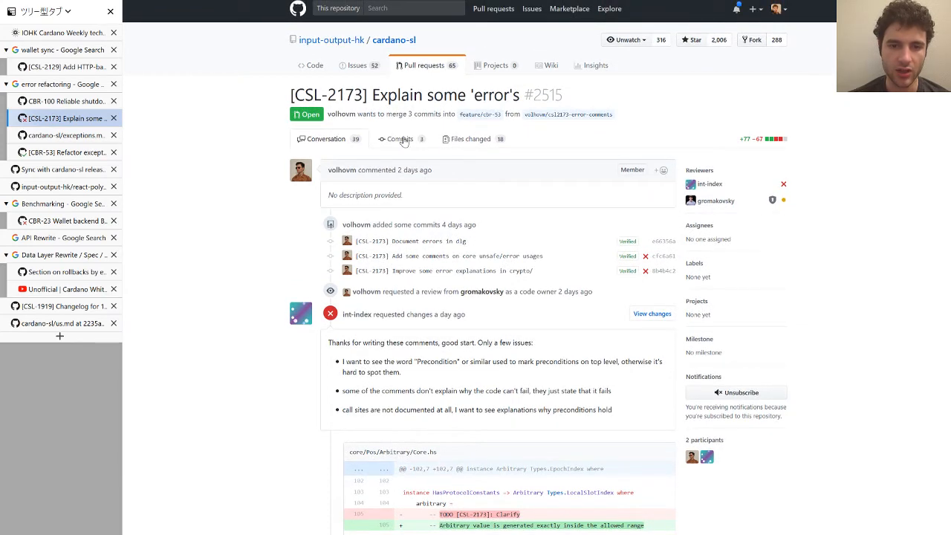
mouse_move(455, 149)
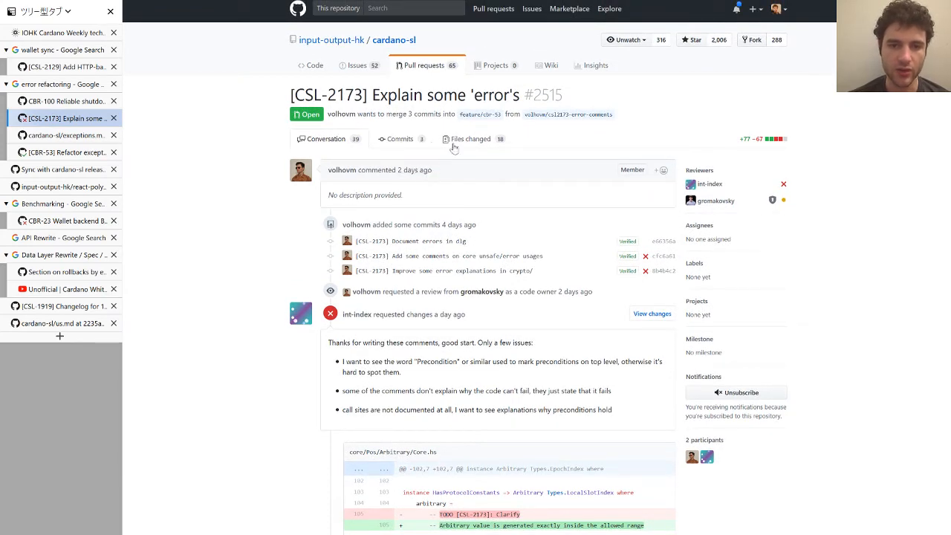
scroll("down", 3)
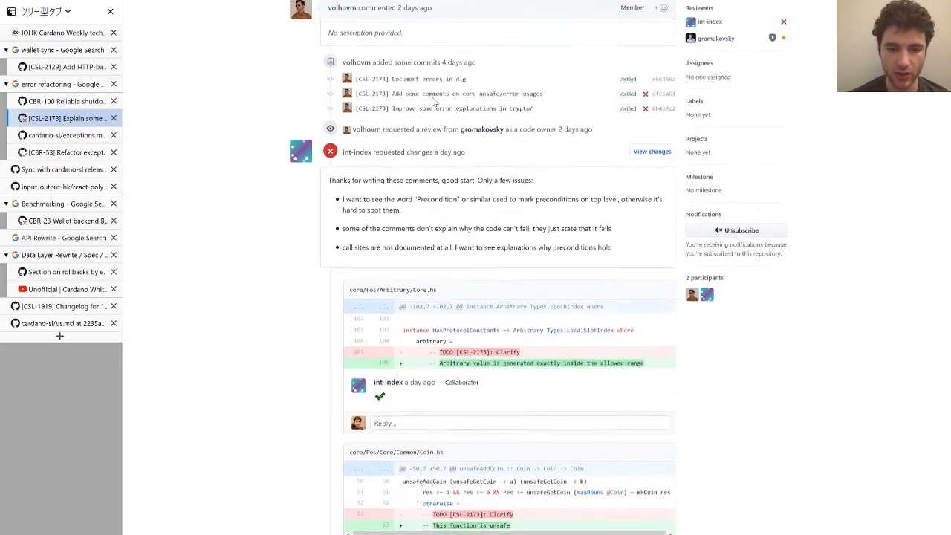
scroll("down", 3)
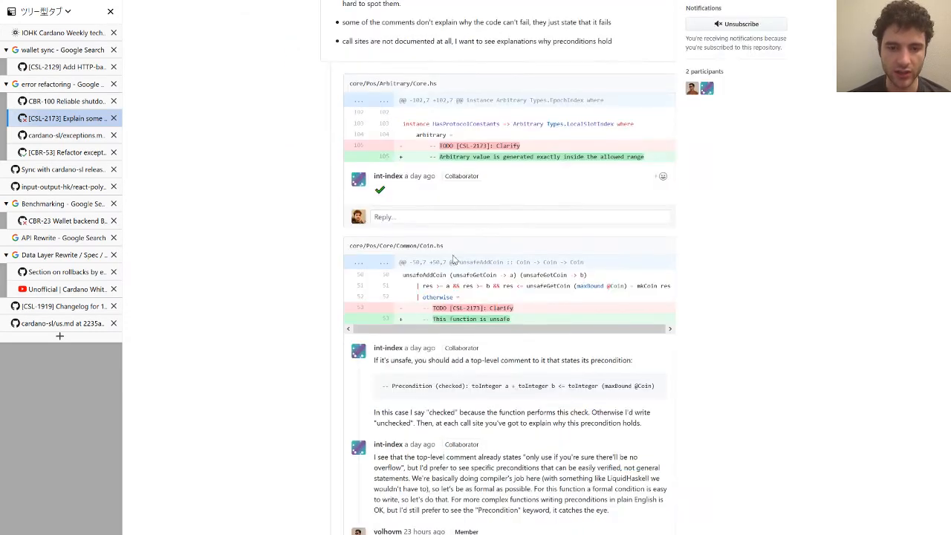
scroll("down", 3)
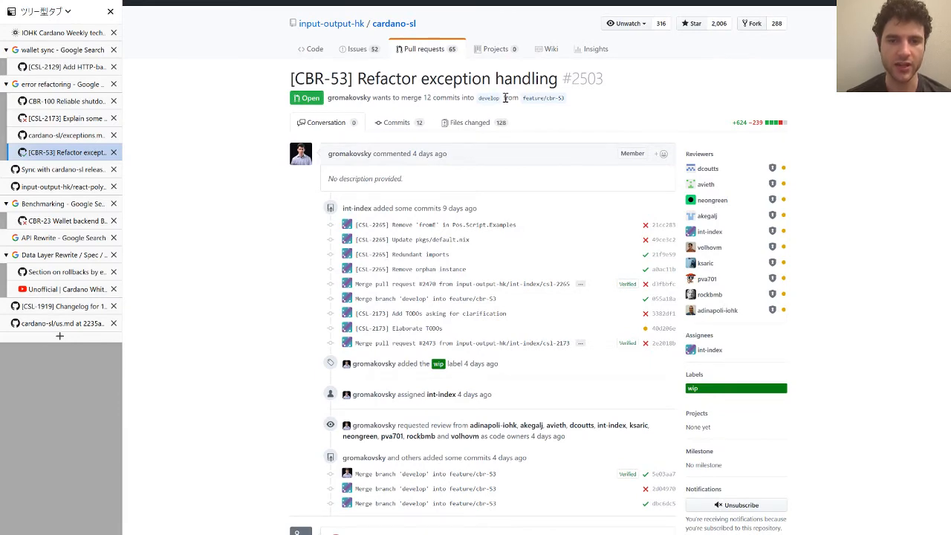
Step: Skim the Files changed diff of PR #2503 Refactor exception handling
scroll("down", 3)
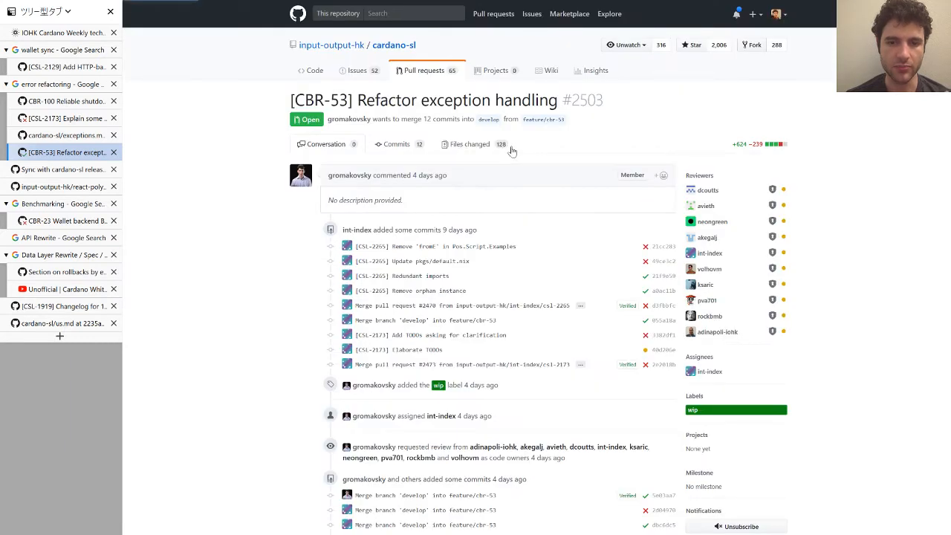
mouse_move(490, 153)
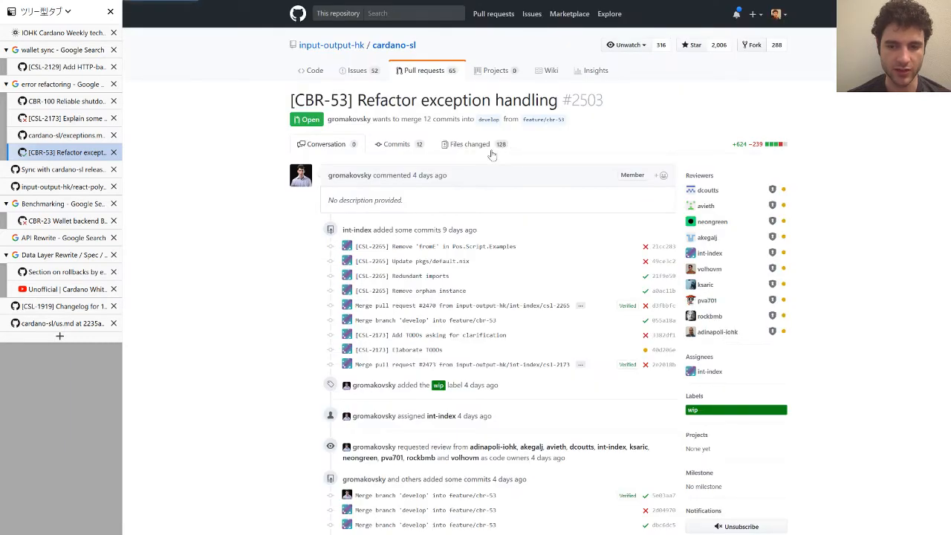
left_click(470, 142)
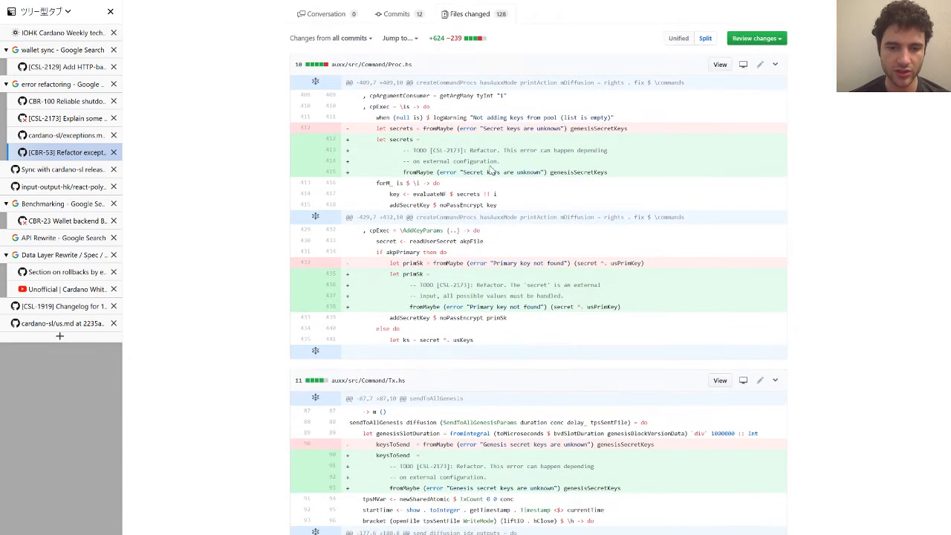
scroll("down", 3)
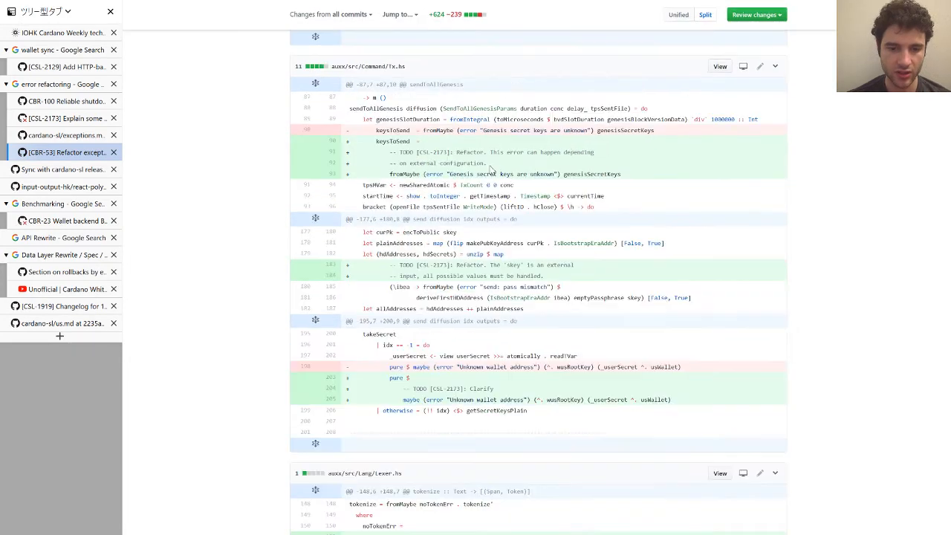
scroll("down", 3)
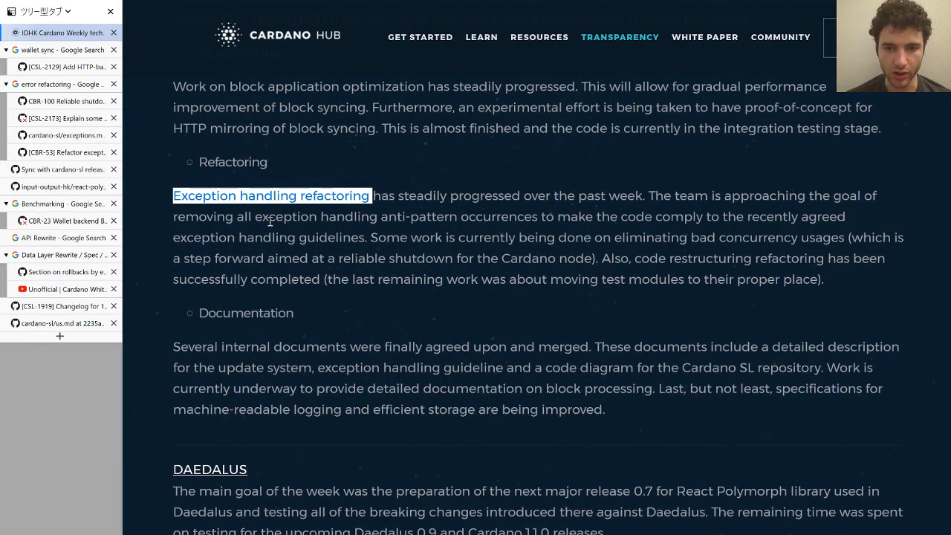
Step: Scroll through the Documentation and Daedalus sections and open the linked cardano-sl markdown document
scroll("down", 3)
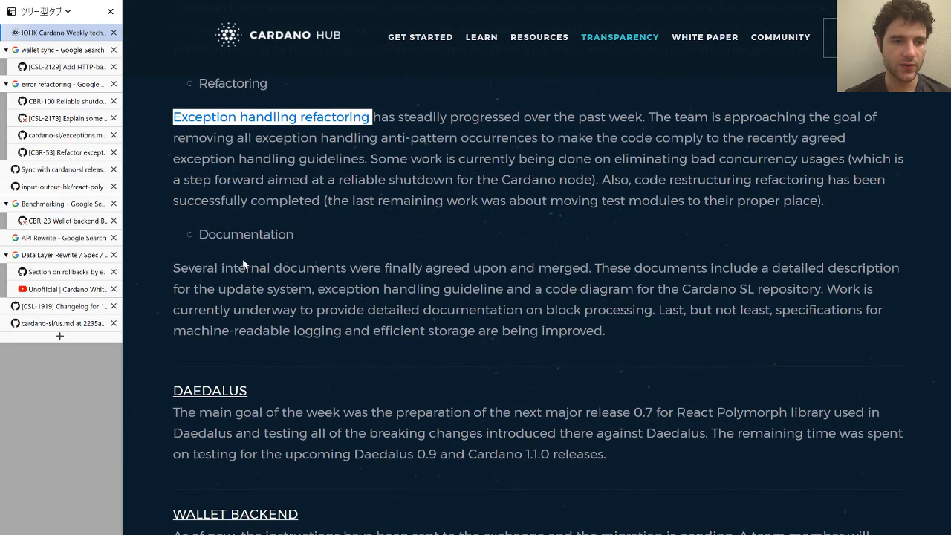
scroll("down", 3)
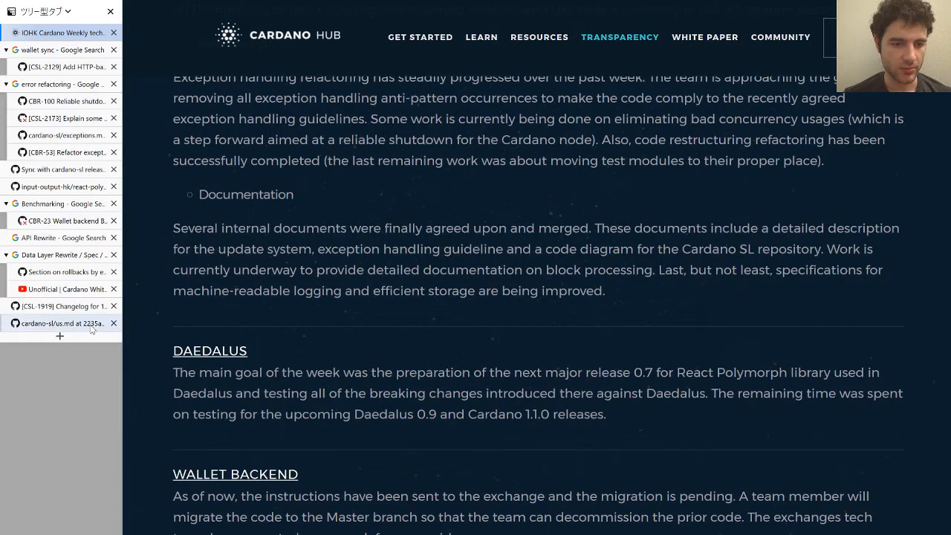
left_click(59, 322)
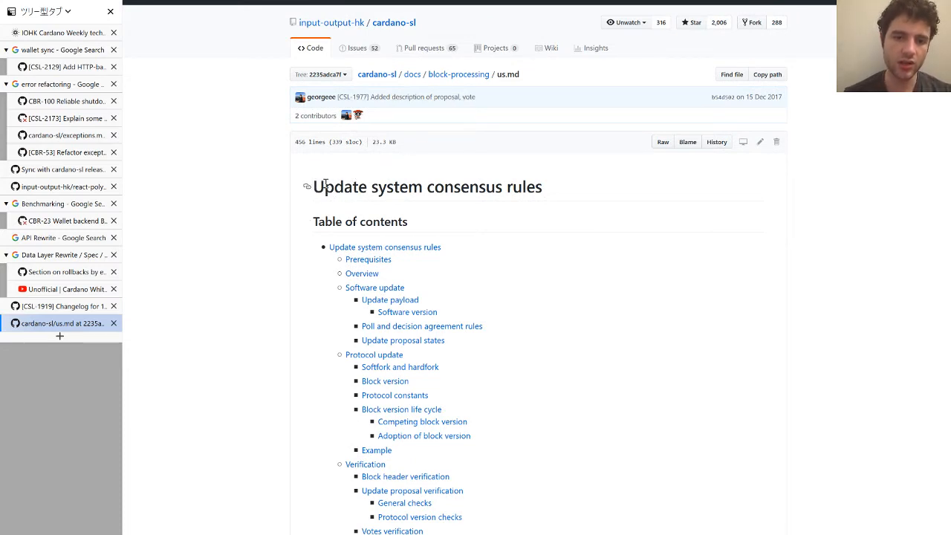
Step: Read through us.md from its table of contents past the voting rules to the proposal states
scroll("down", 3)
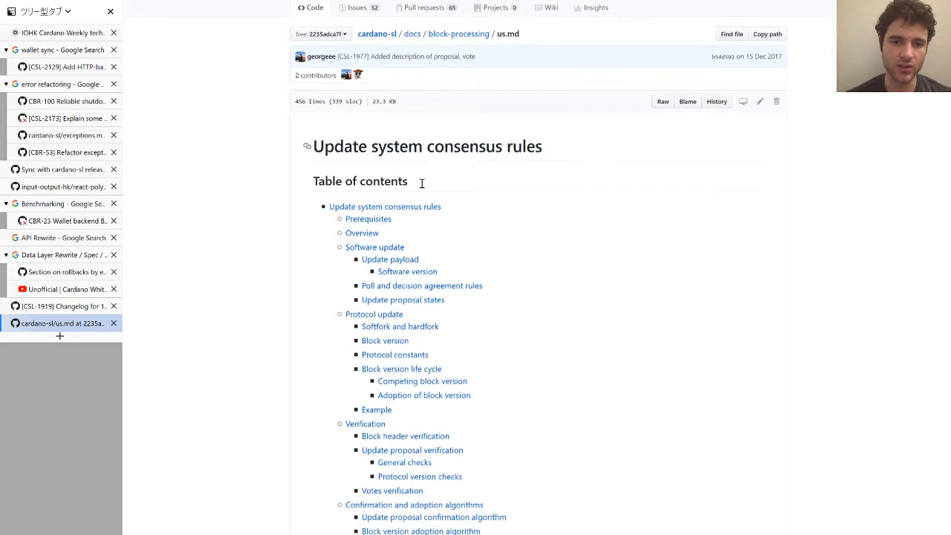
scroll("down", 3)
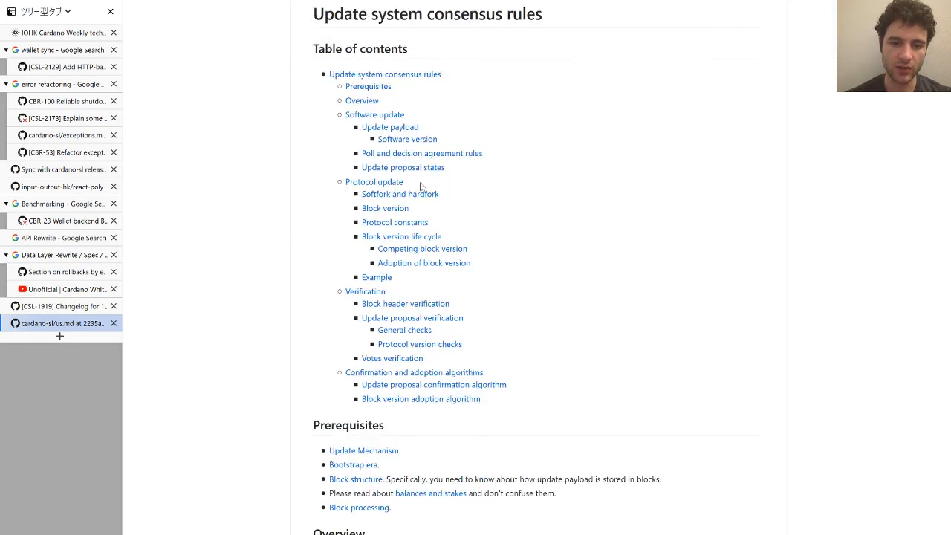
scroll("down", 3)
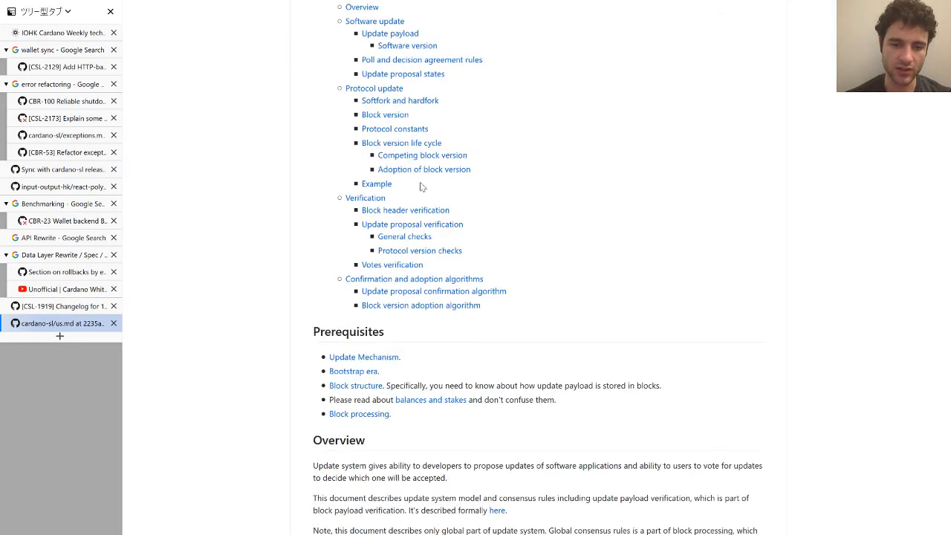
scroll("down", 3)
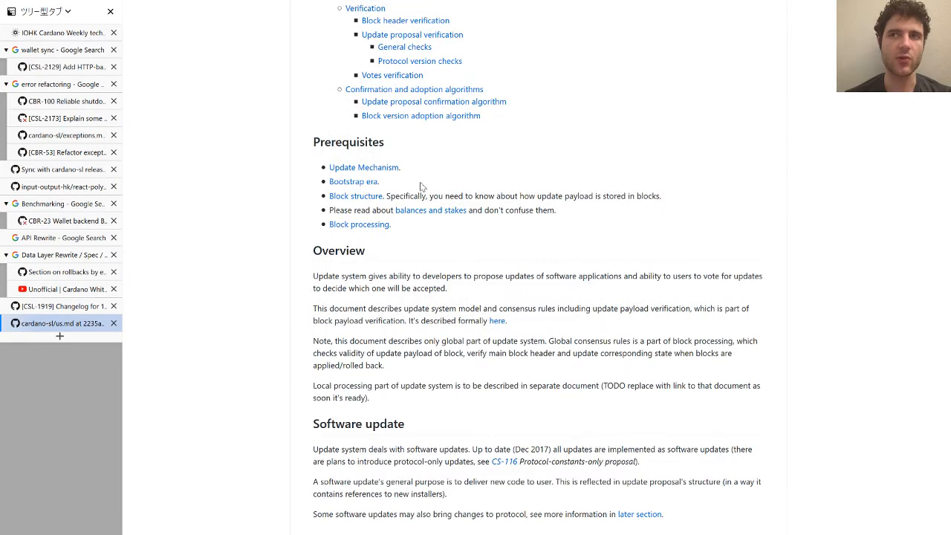
scroll("down", 3)
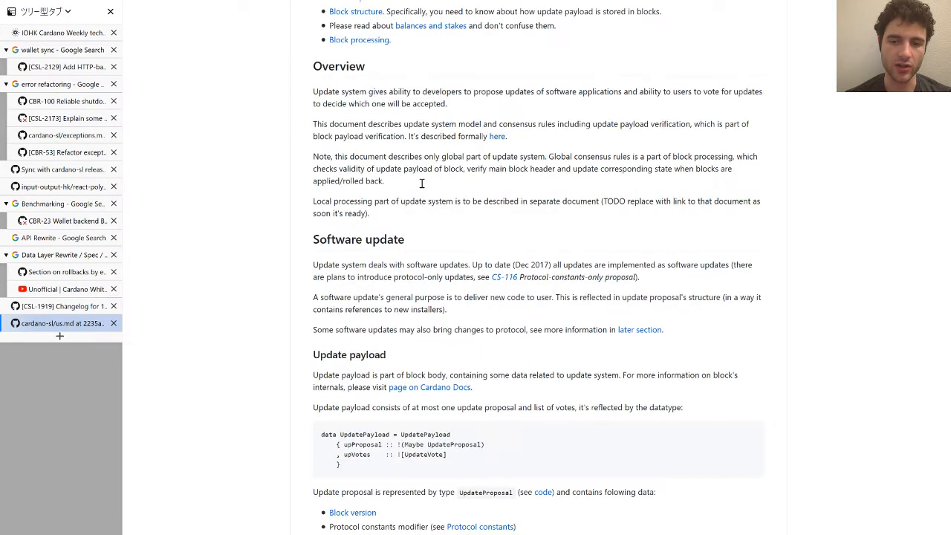
scroll("down", 3)
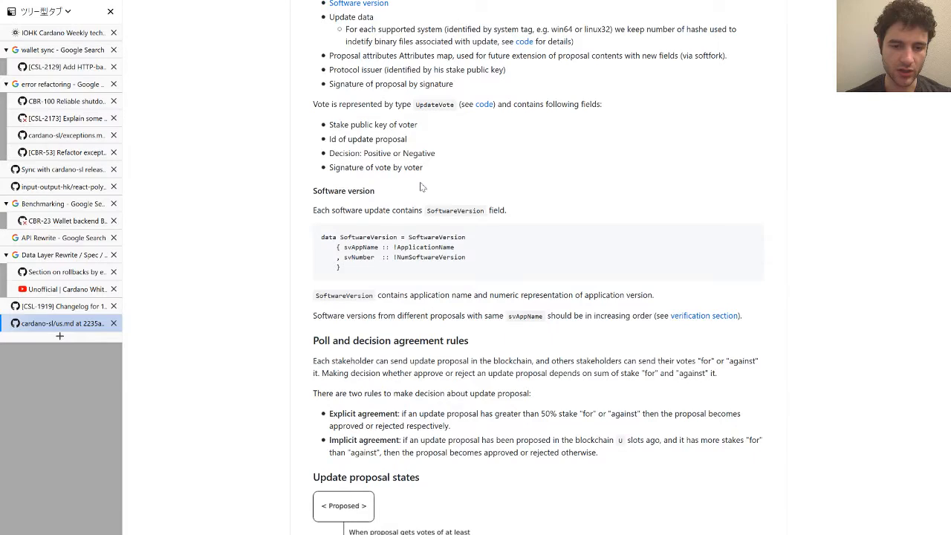
scroll("down", 3)
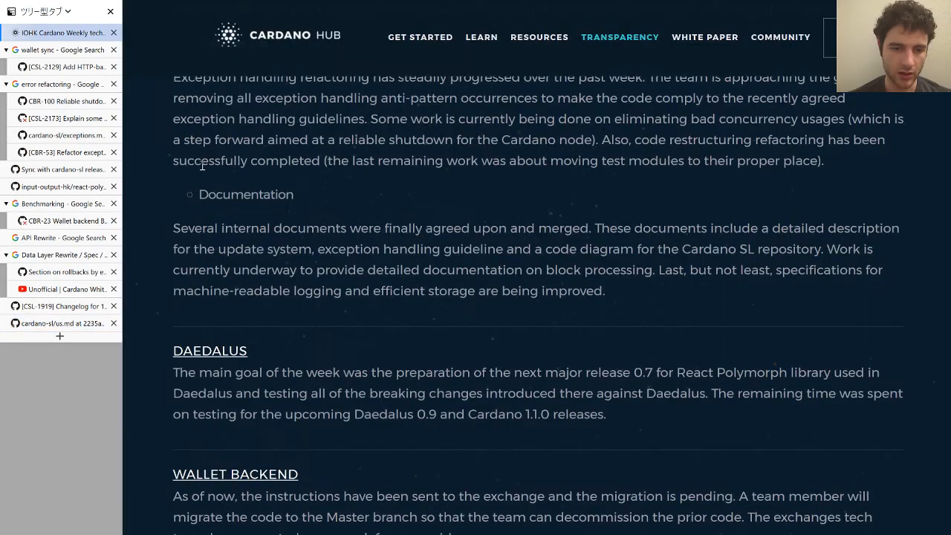
Step: Scroll to the Daedalus section and open the React Polymorph library repository
scroll("down", 3)
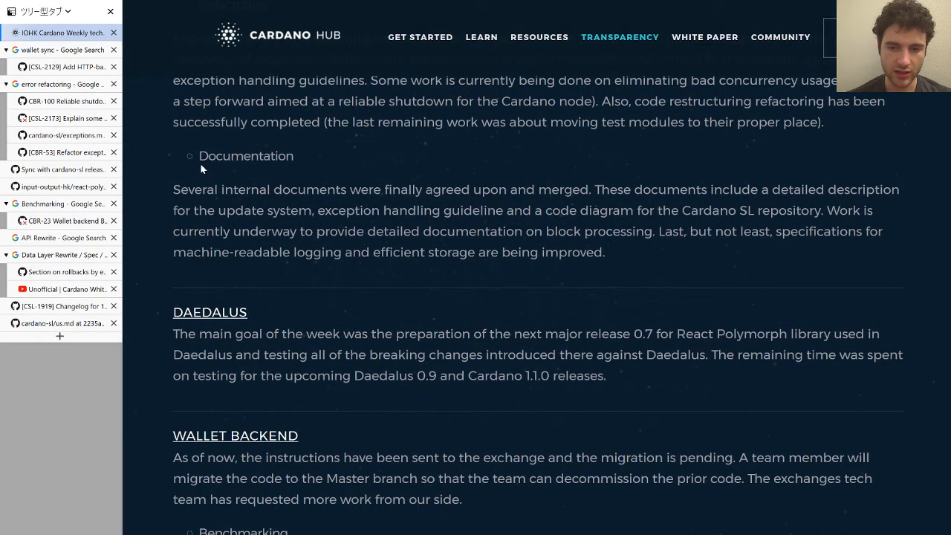
scroll("down", 3)
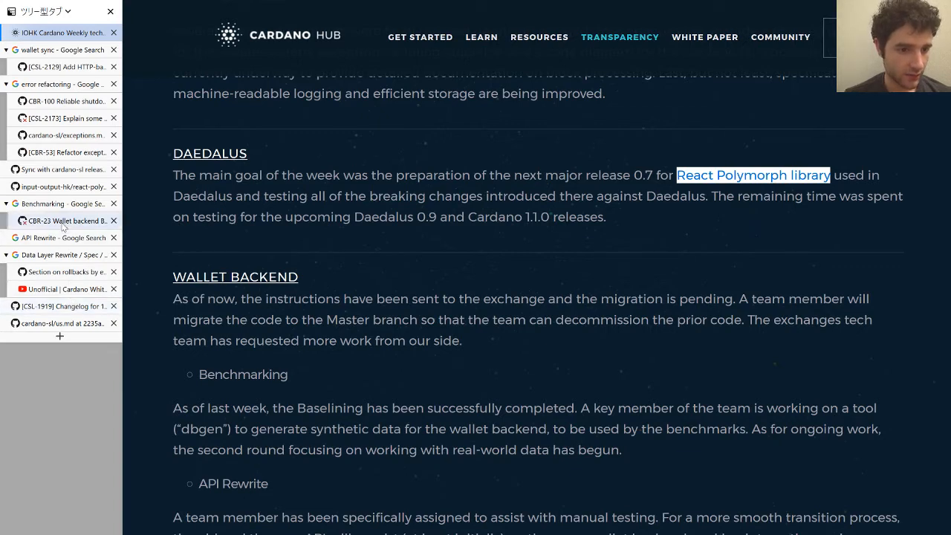
left_click(751, 175)
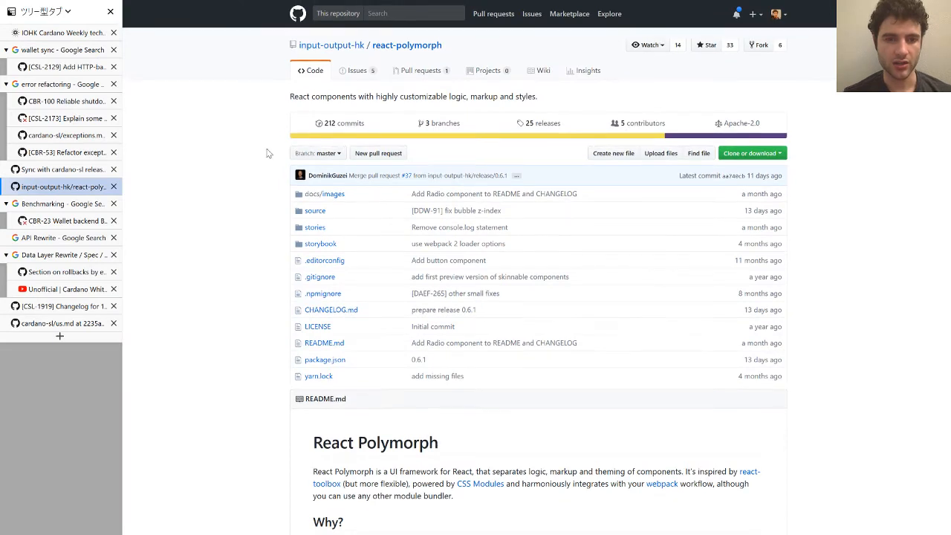
Step: Highlight the input-output-hk and react-polymorph names and read the README's installation and webpack usage
double_click(332, 44)
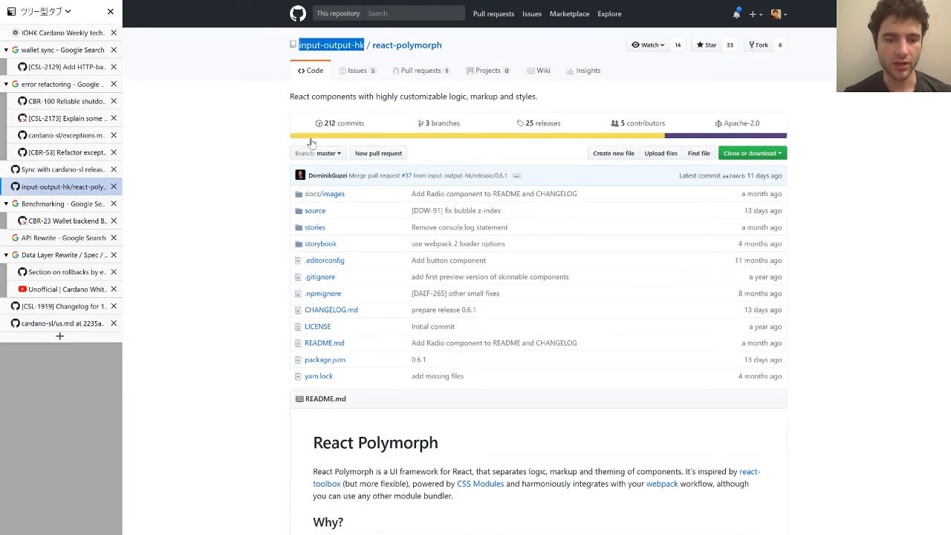
scroll("down", 3)
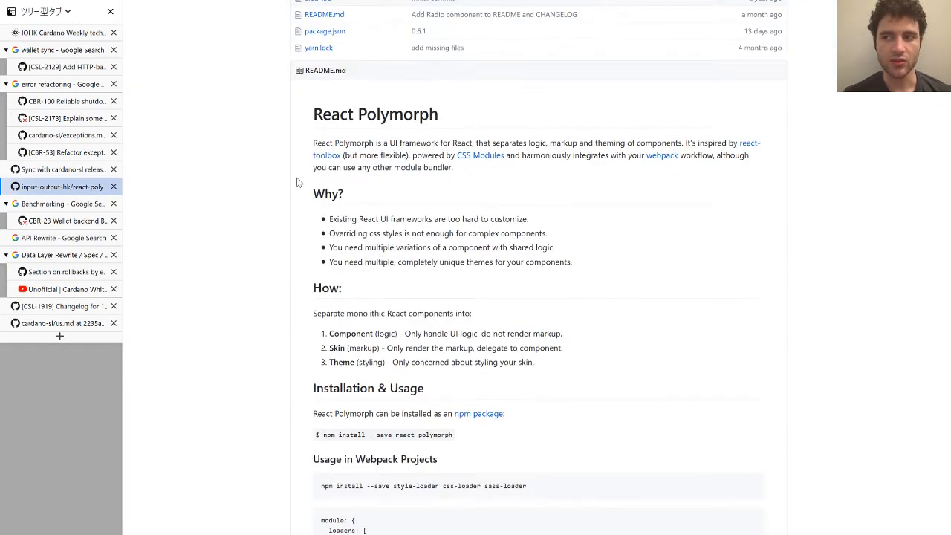
scroll("down", 3)
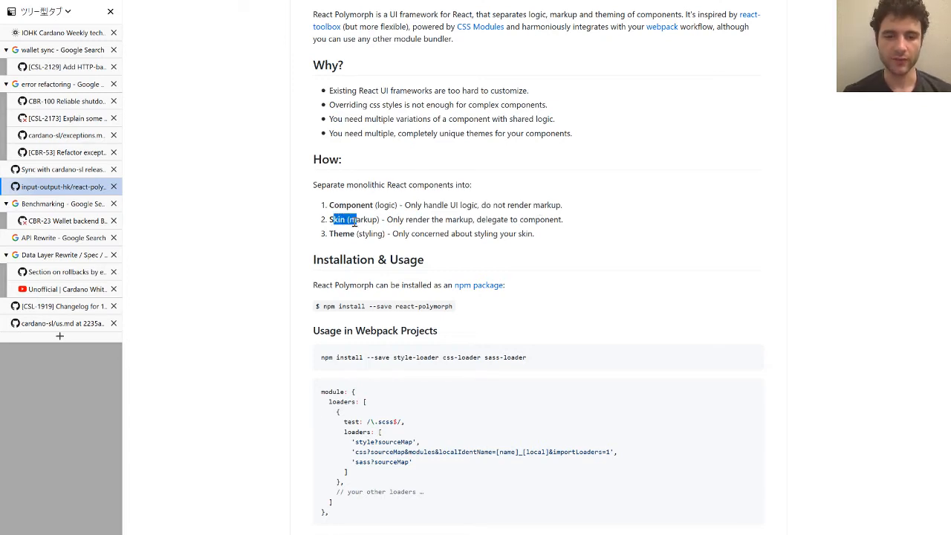
mouse_move(345, 236)
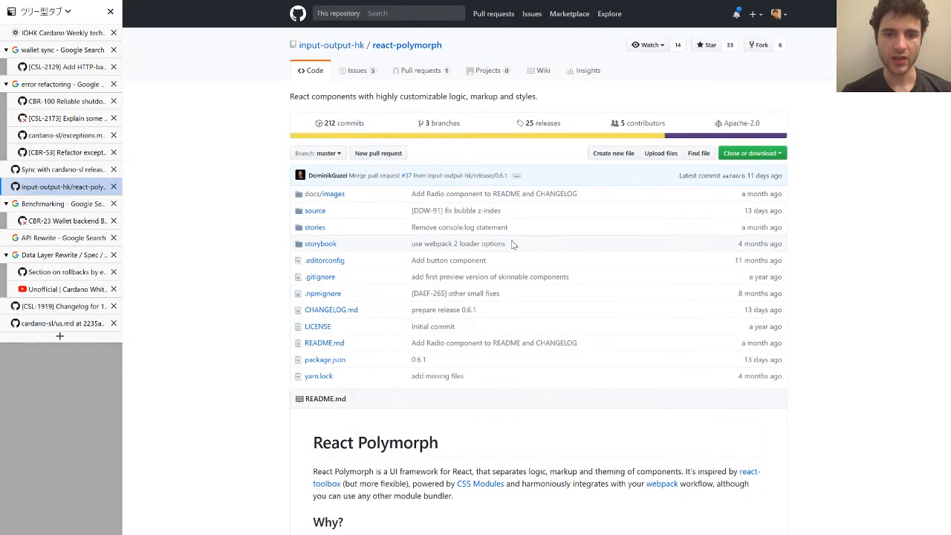
mouse_move(385, 166)
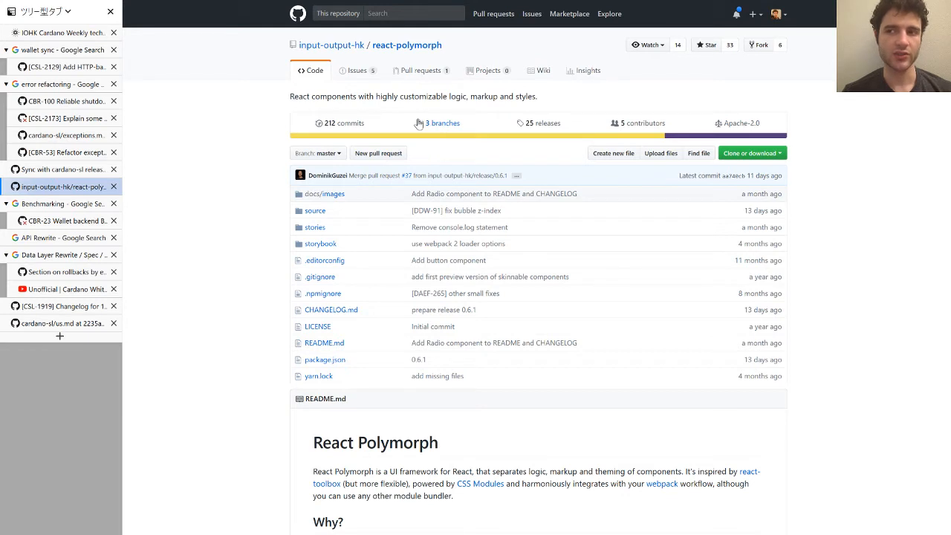
mouse_move(62, 67)
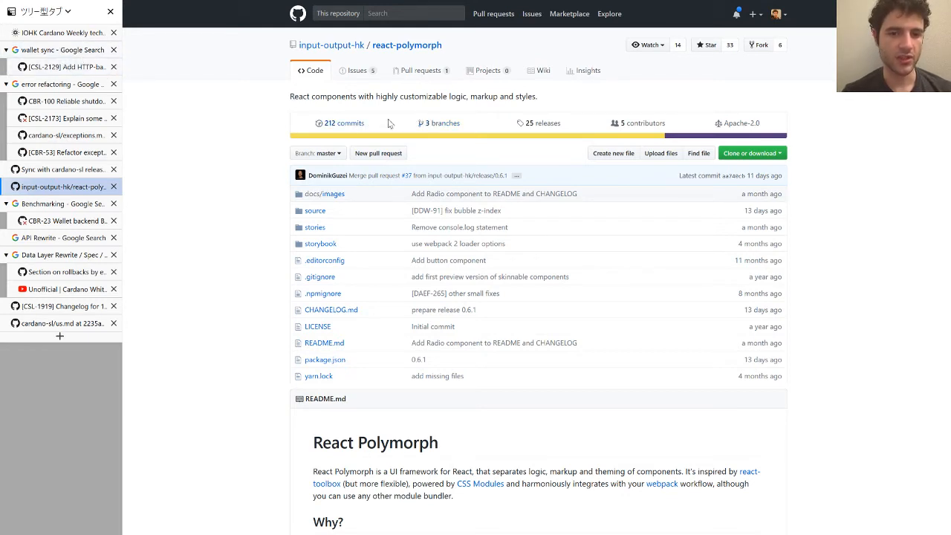
double_click(407, 45)
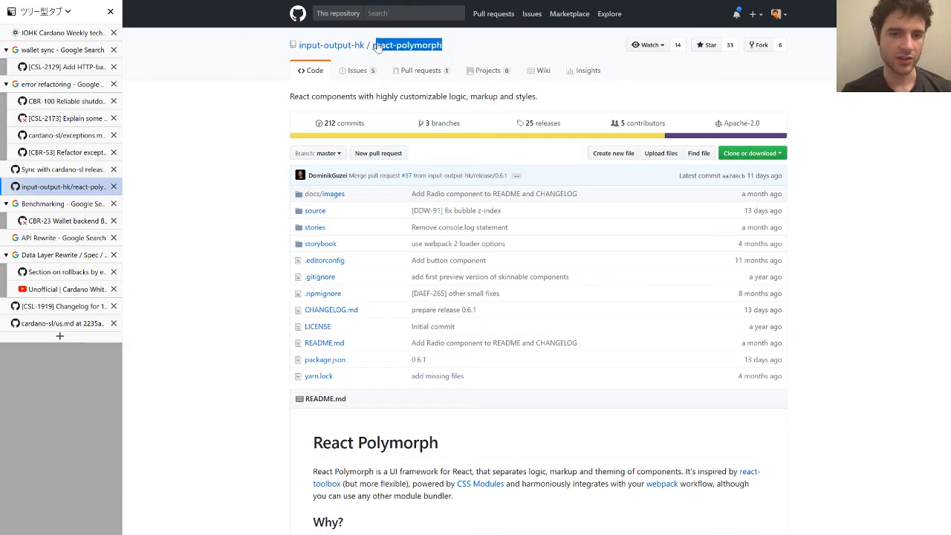
scroll("down", 3)
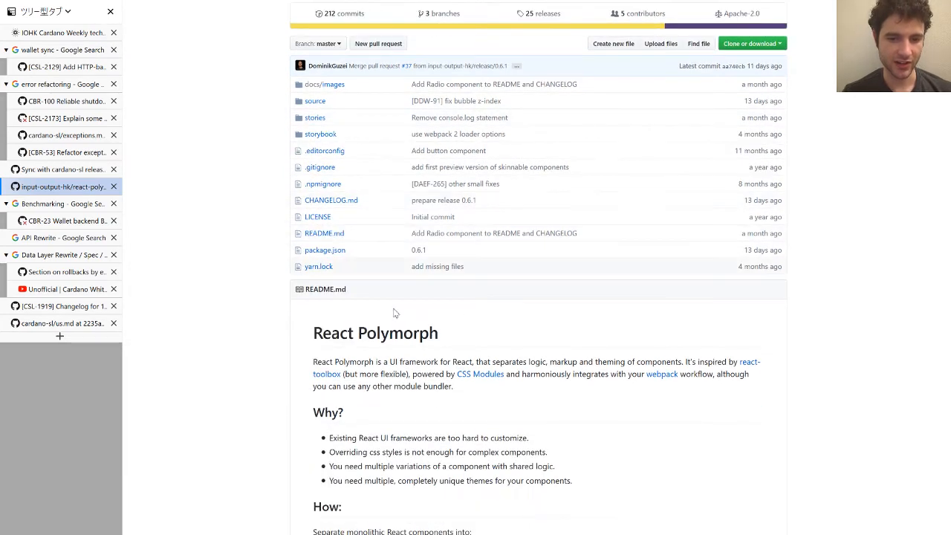
double_click(419, 249)
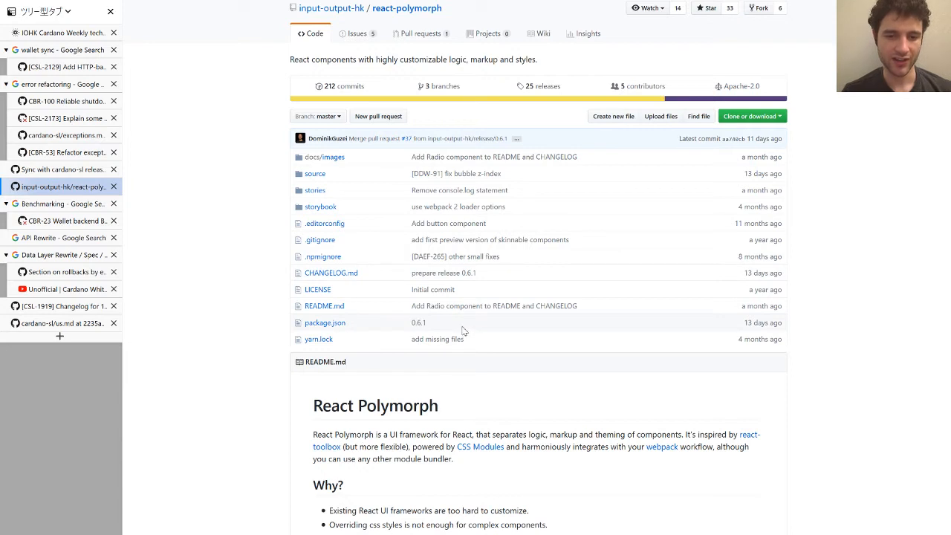
mouse_move(340, 238)
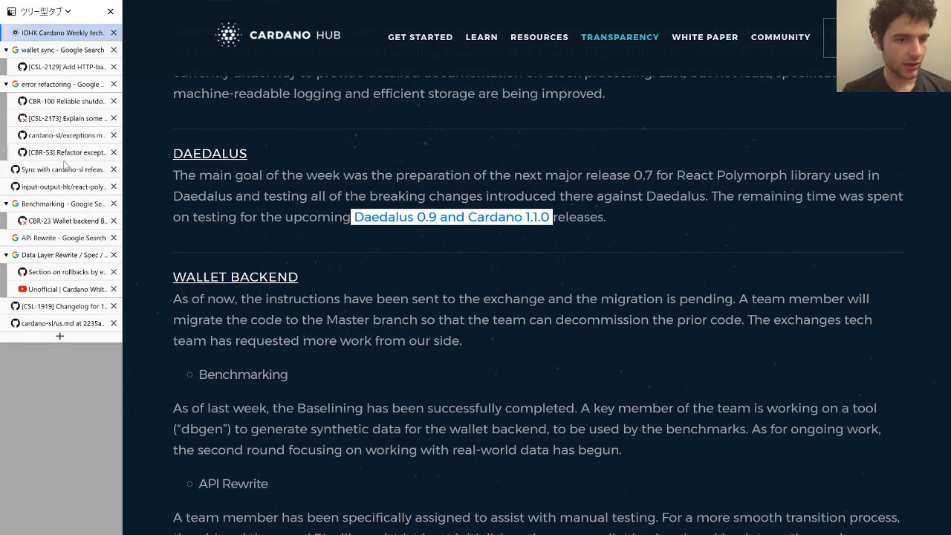
Step: Follow the 'Daedalus 0.9 and Cardano 1.1.0' releases link to its GitHub pull request
left_click(451, 216)
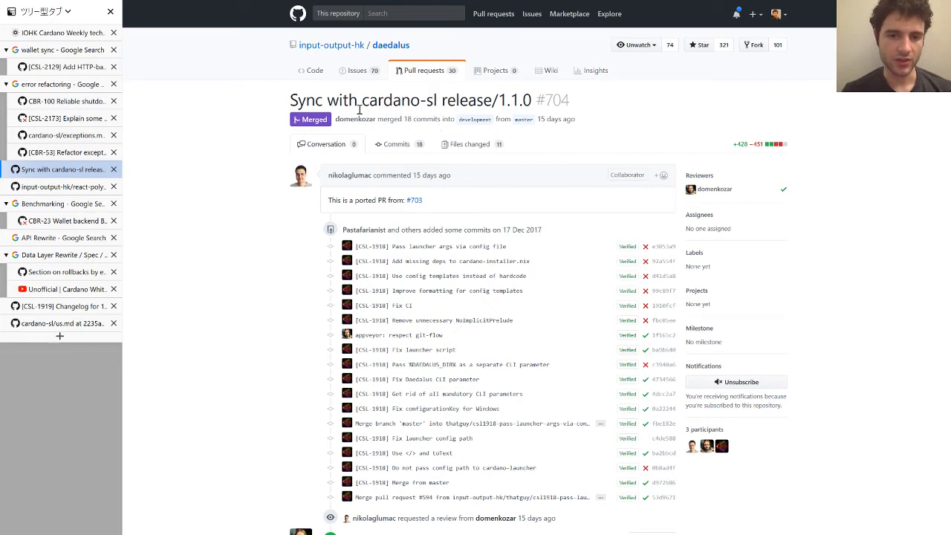
mouse_move(449, 104)
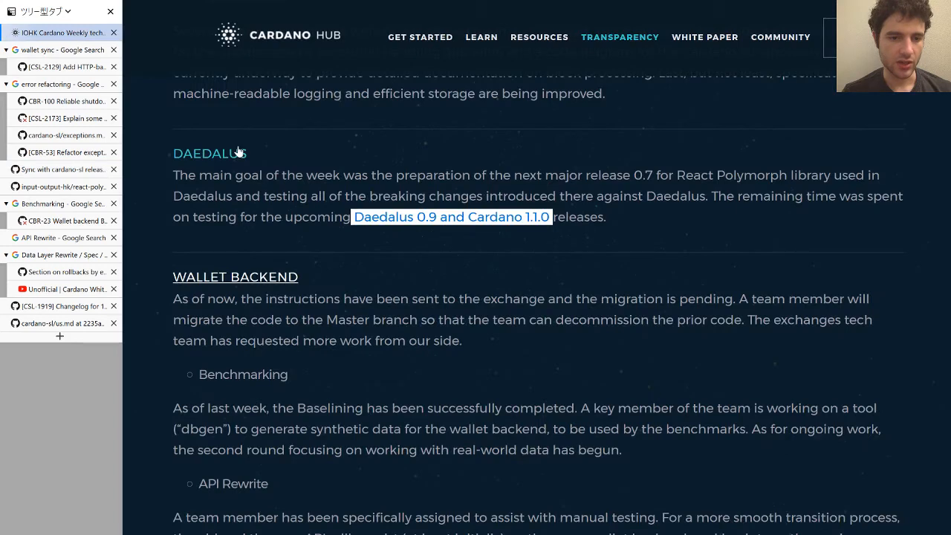
Step: Scroll to the Wallet Backend section and open the Benchmarking link to the CBR-23 pull request
scroll("down", 3)
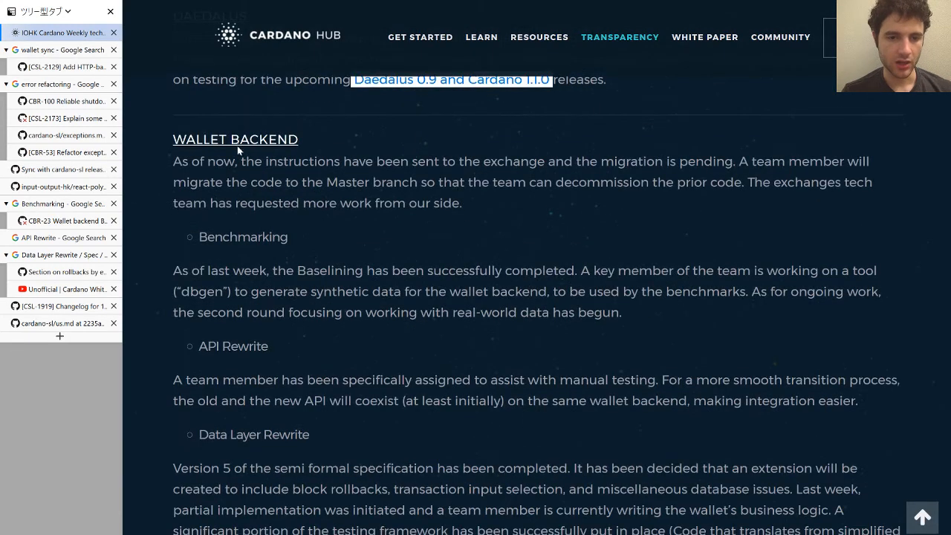
scroll("down", 3)
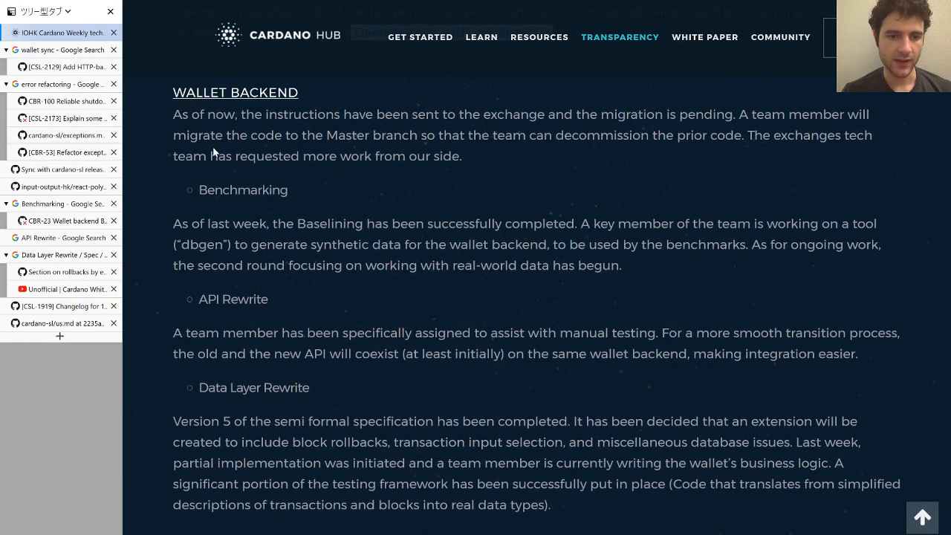
double_click(244, 190)
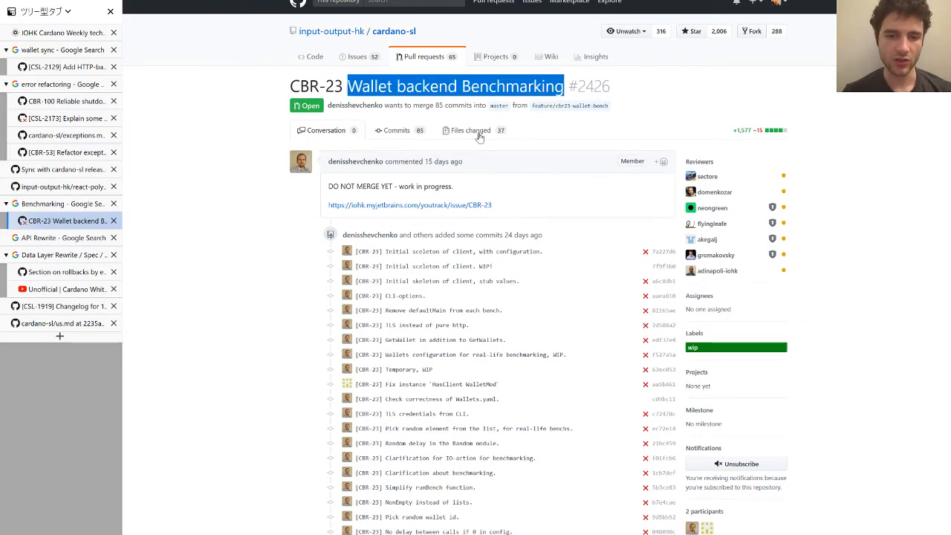
Step: Scroll through the commit list on the CBR-23 Benchmarking pull request's Conversation page
scroll("down", 3)
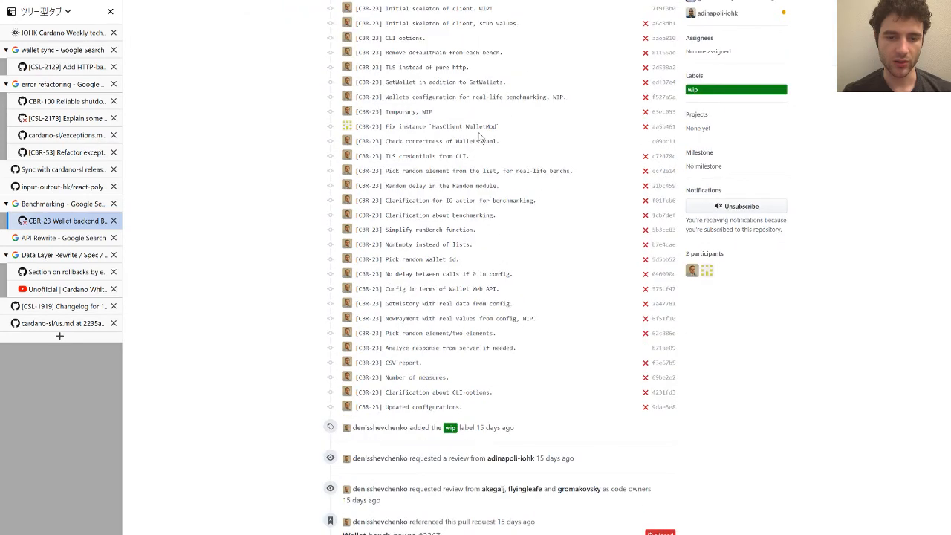
scroll("down", 3)
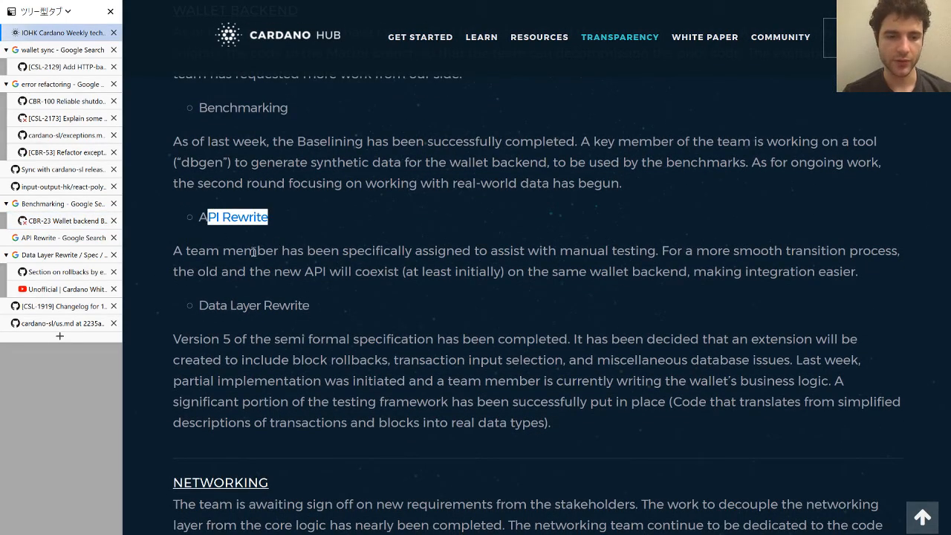
Step: Reach the API Rewrite paragraph and highlight the sentence about old and new APIs coexisting
scroll("down", 3)
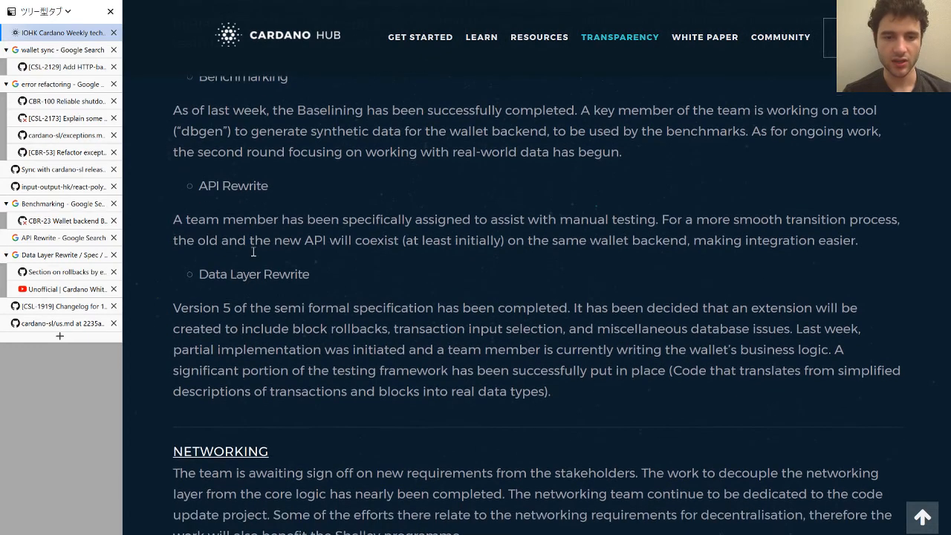
scroll("down", 3)
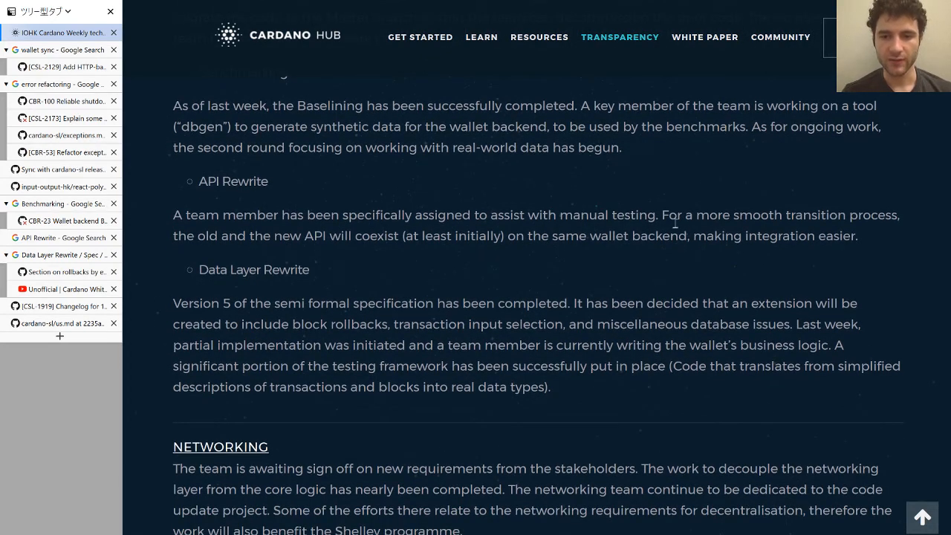
left_click_drag(659, 214, 444, 235)
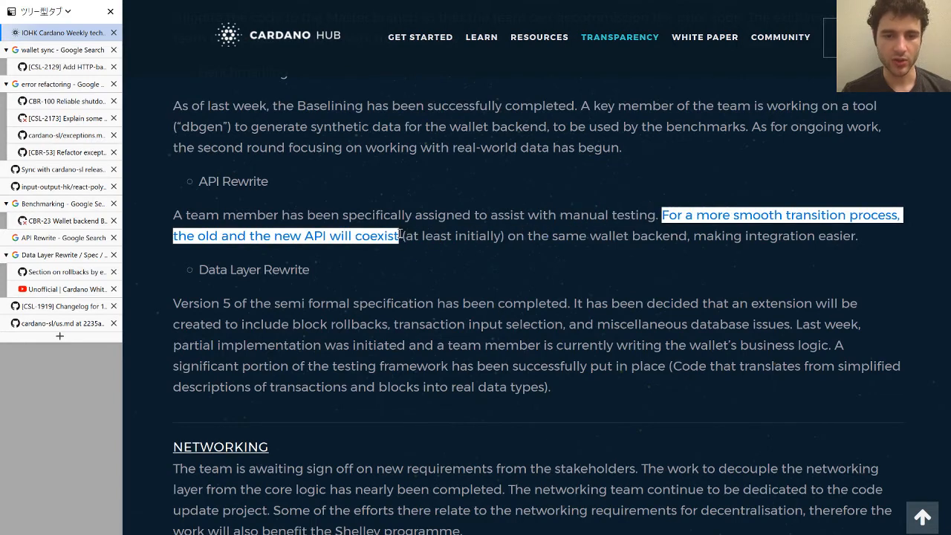
mouse_move(664, 241)
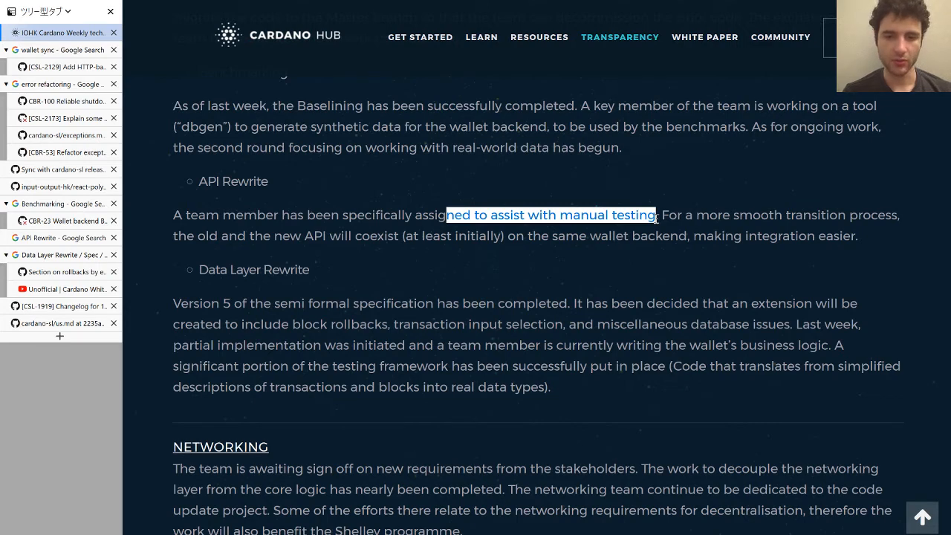
Step: Continue to the Data Layer Rewrite paragraph and follow its 'Section on rollbacks' link
scroll("down", 3)
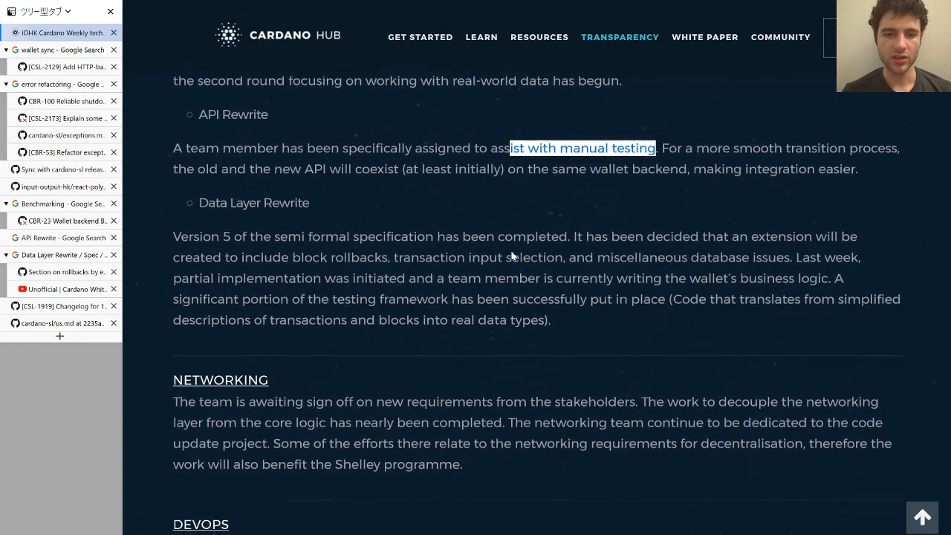
scroll("down", 3)
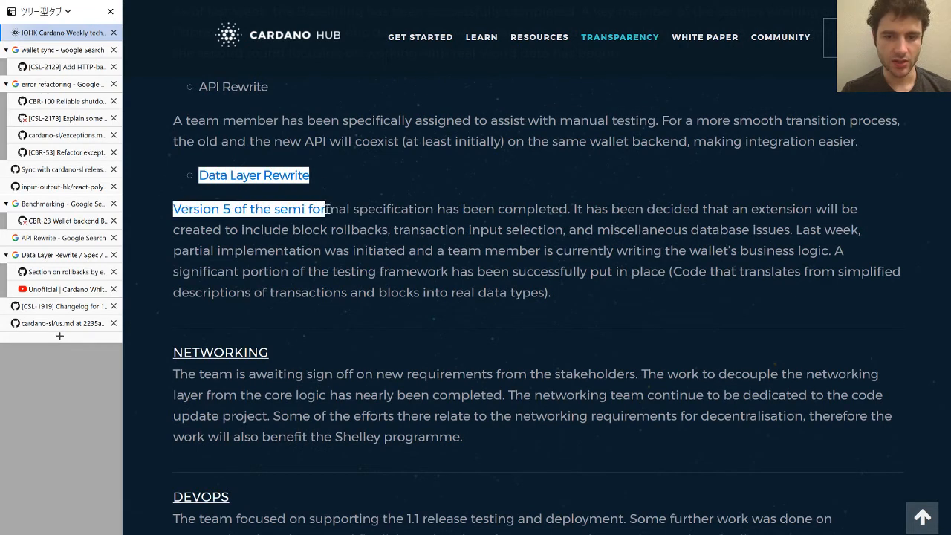
left_click(328, 211)
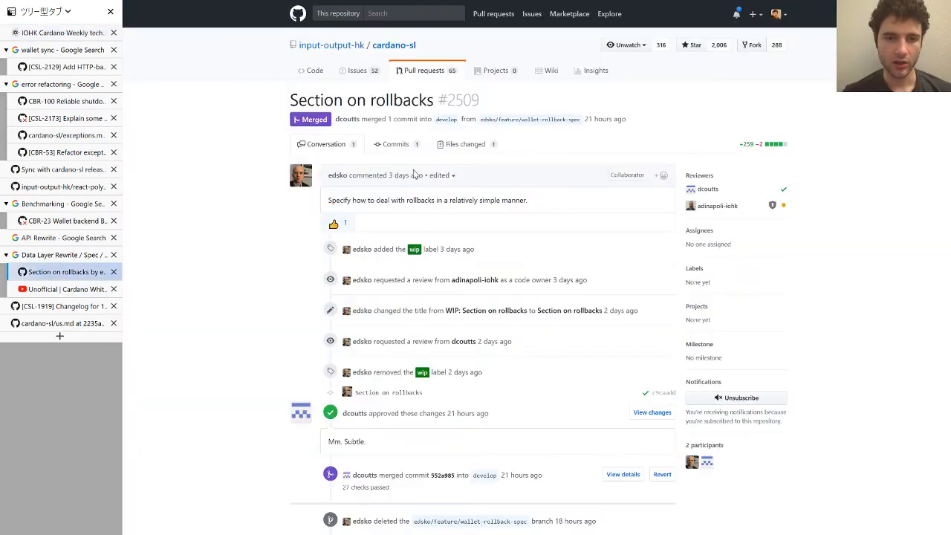
mouse_move(443, 134)
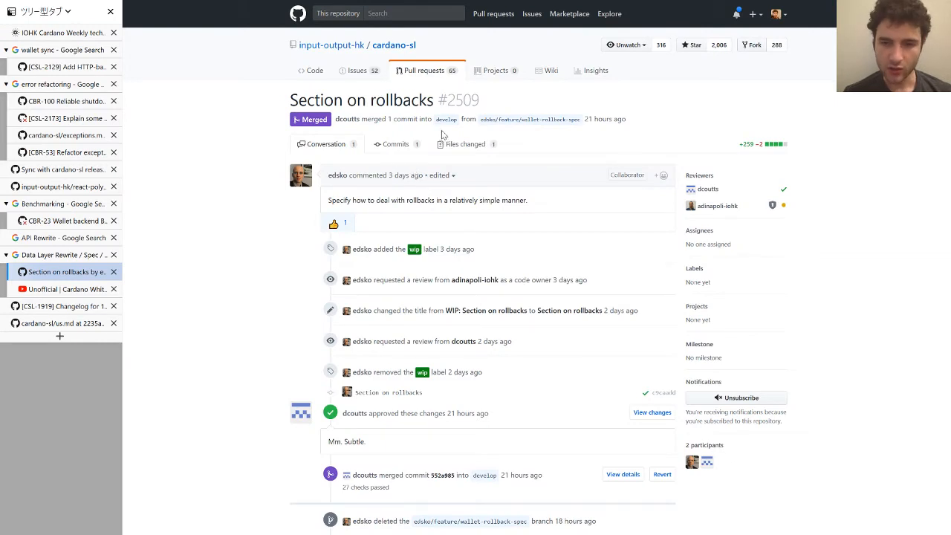
Step: Highlight the title of the merged Section on rollbacks pull request #2509
double_click(612, 119)
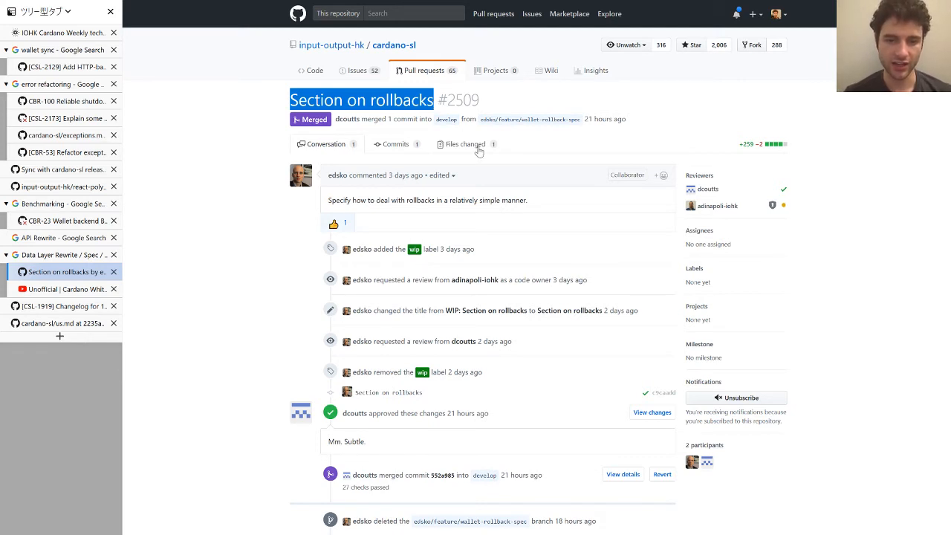
Step: View the Files changed diff of spec.tex, then return to the Cardano Hub report tab
left_click(467, 144)
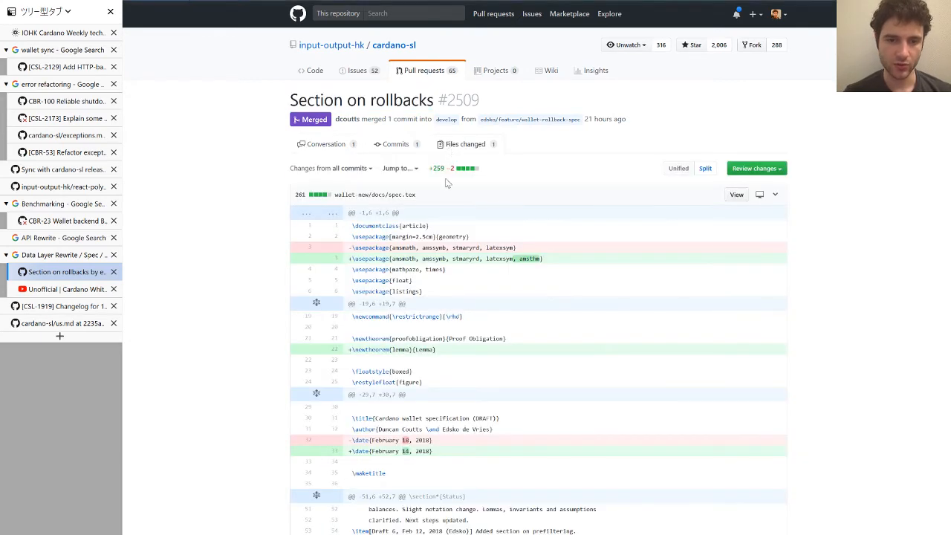
scroll("down", 3)
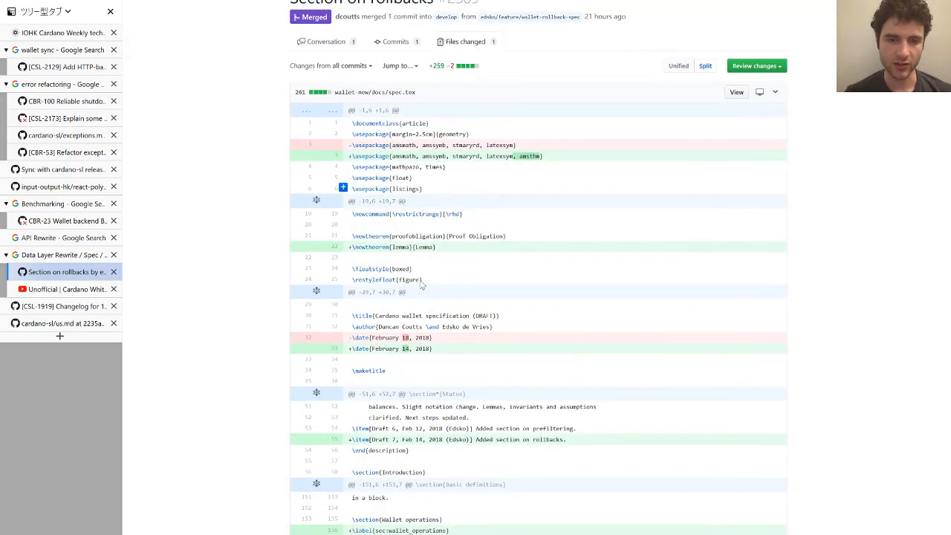
scroll("down", 3)
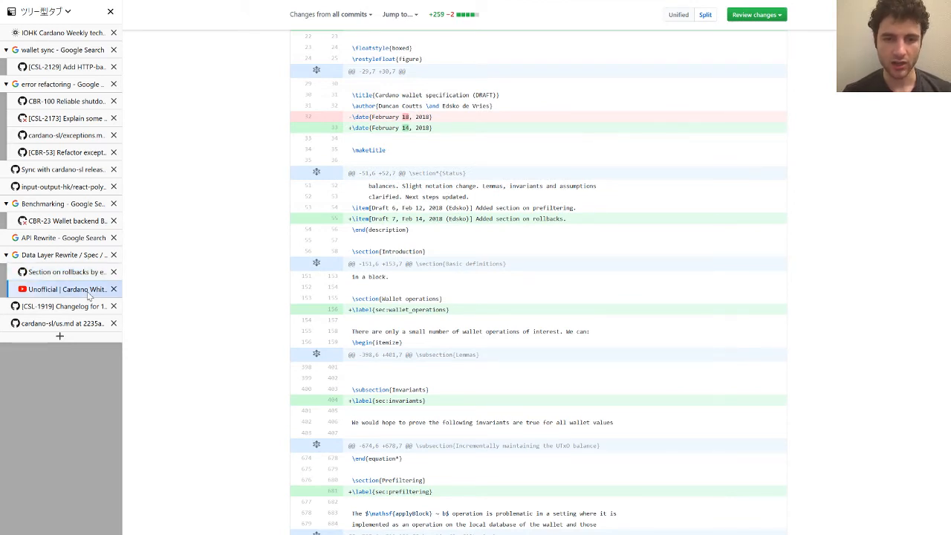
left_click(63, 288)
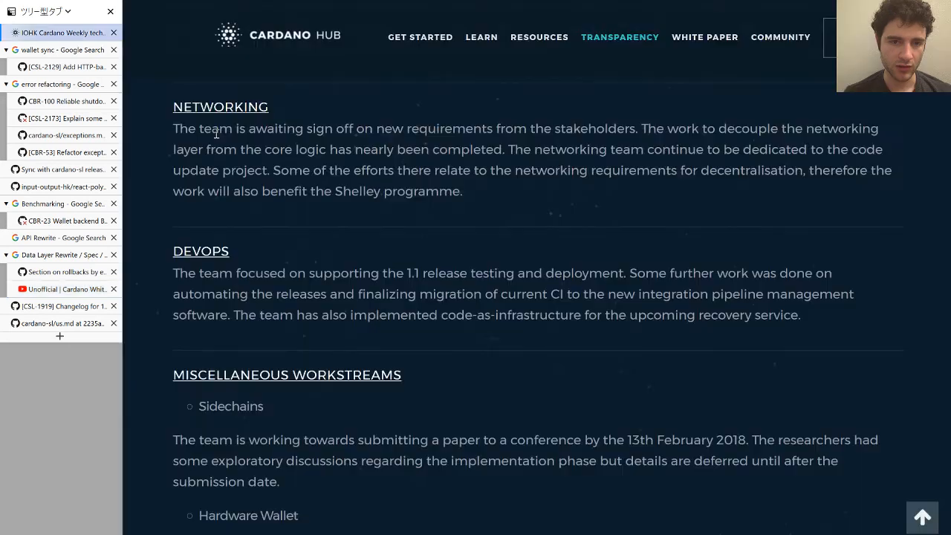
Step: Scroll to Miscellaneous Workstreams past Sidechains and highlight the Hardware Wallet heading
scroll("down", 3)
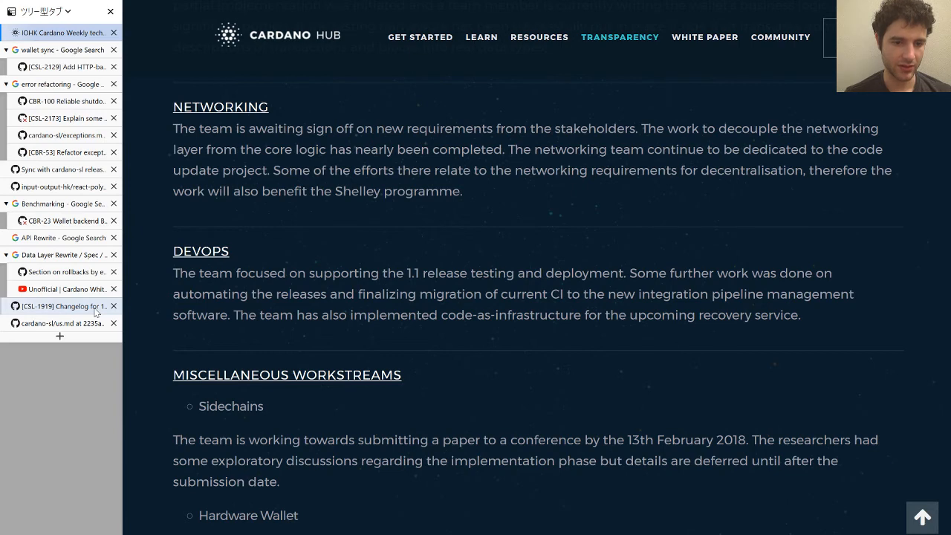
scroll("down", 3)
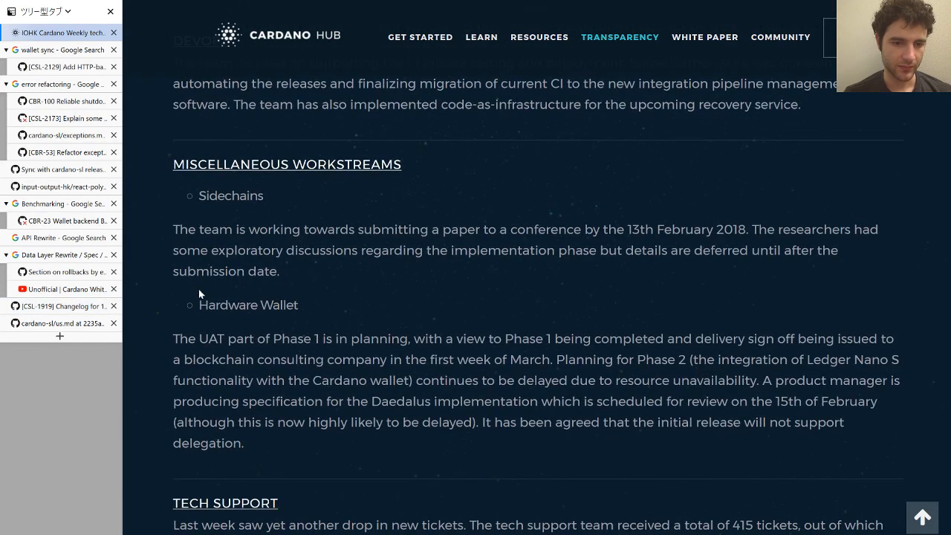
scroll("down", 3)
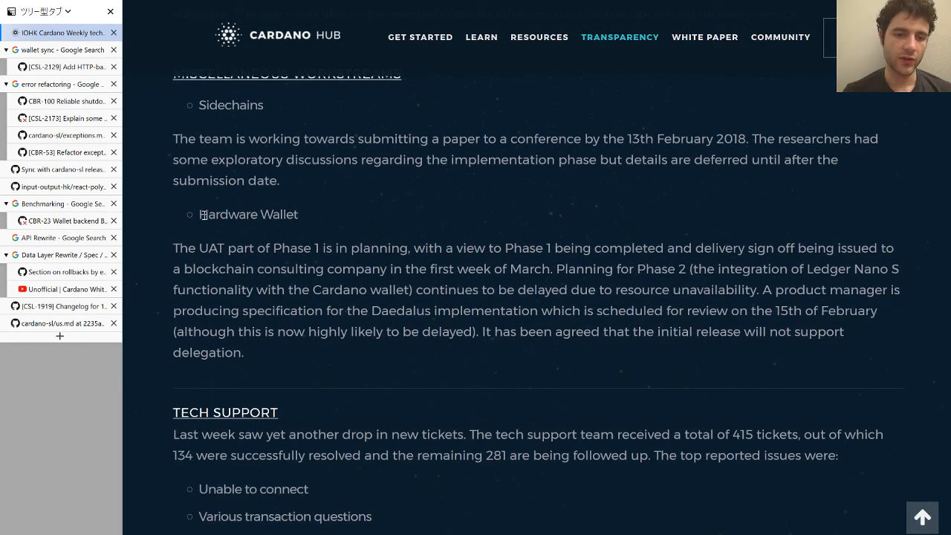
double_click(248, 214)
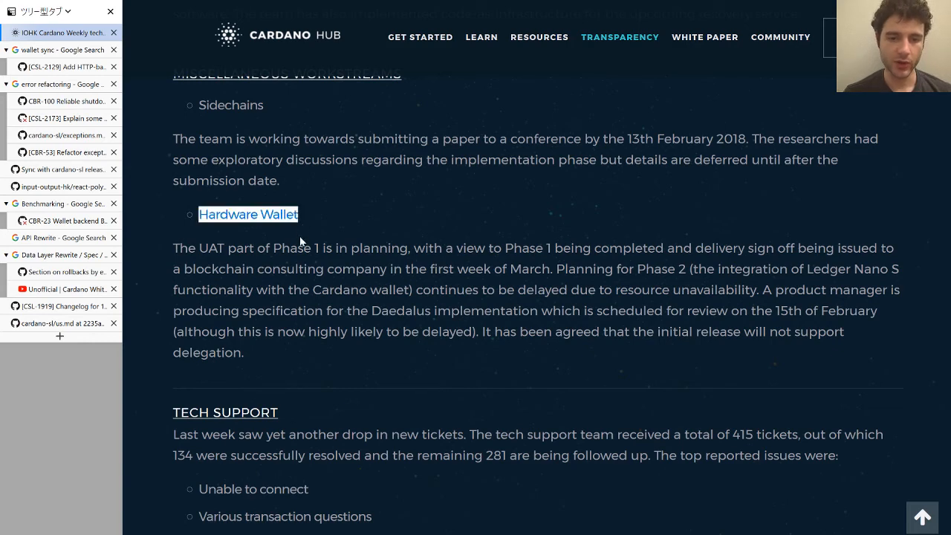
Step: Highlight the Hardware Wallet Phase 1 planning sentence, clear it, and continue toward Tech Support
scroll("down", 3)
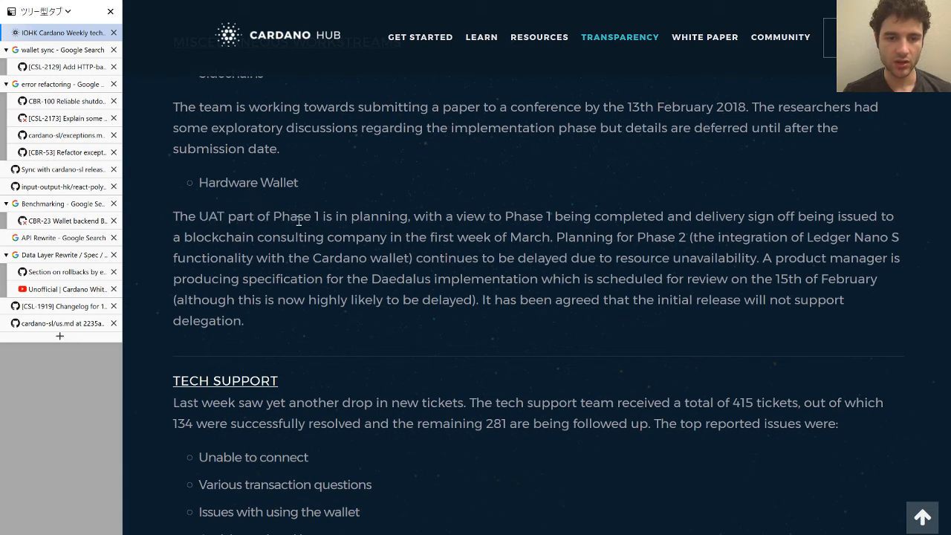
left_click_drag(297, 216, 394, 238)
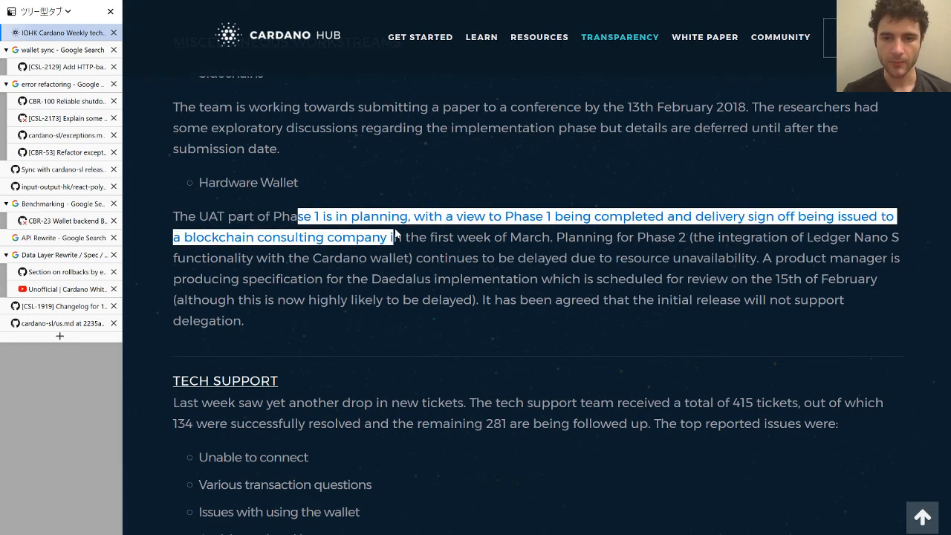
left_click(473, 253)
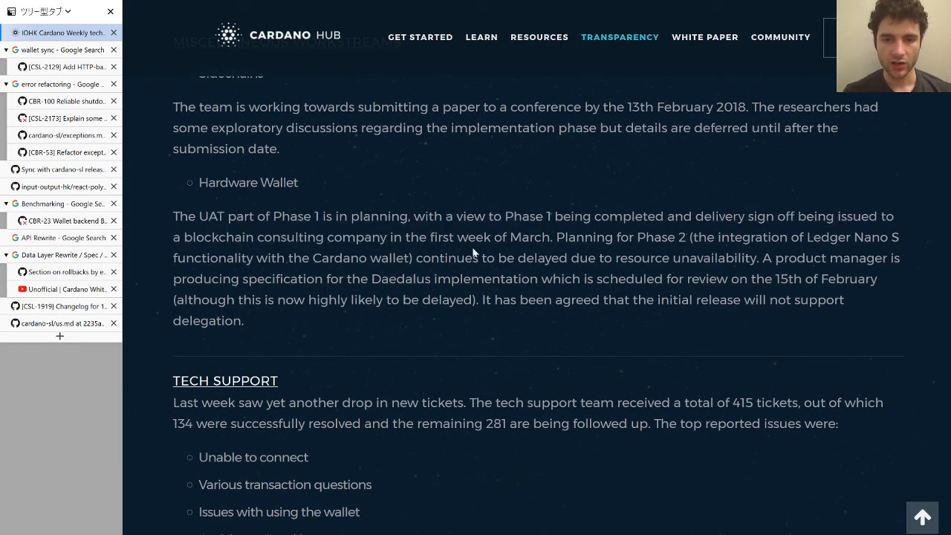
scroll("down", 3)
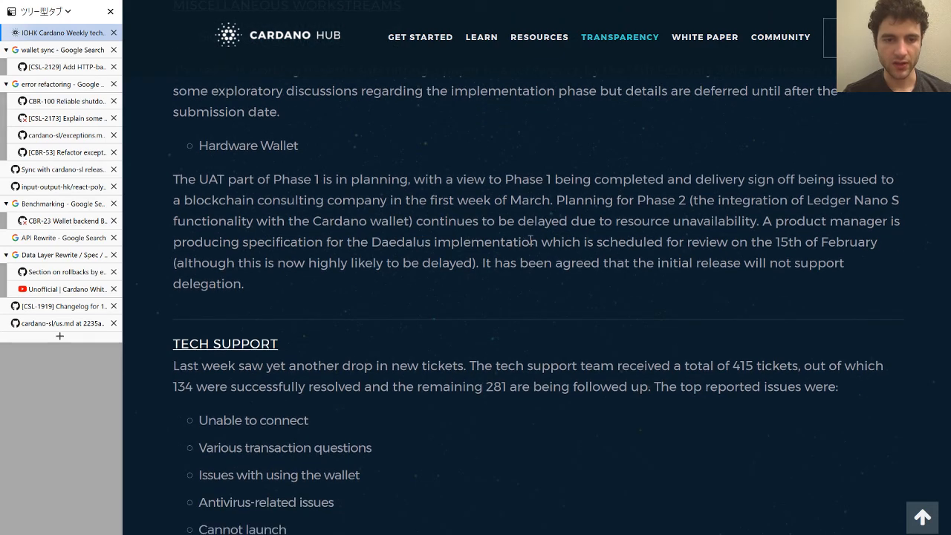
mouse_move(615, 260)
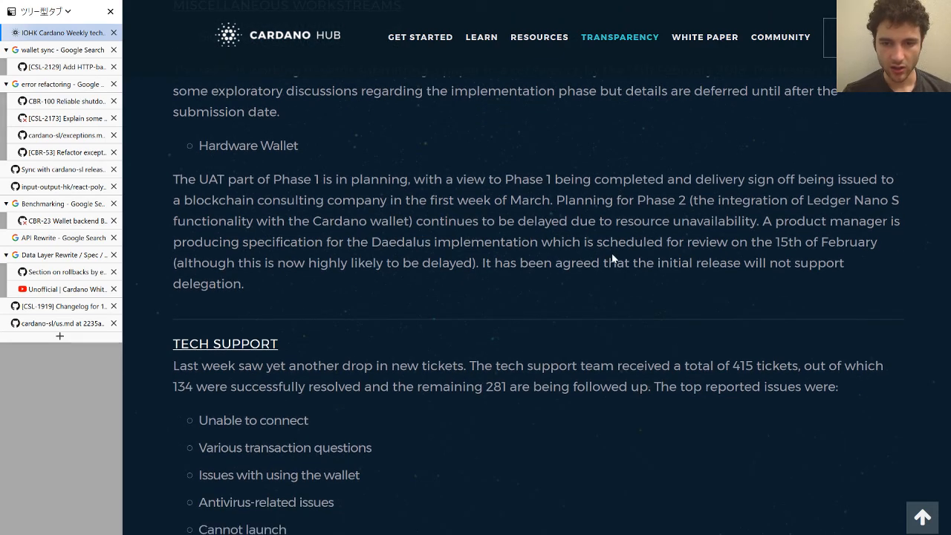